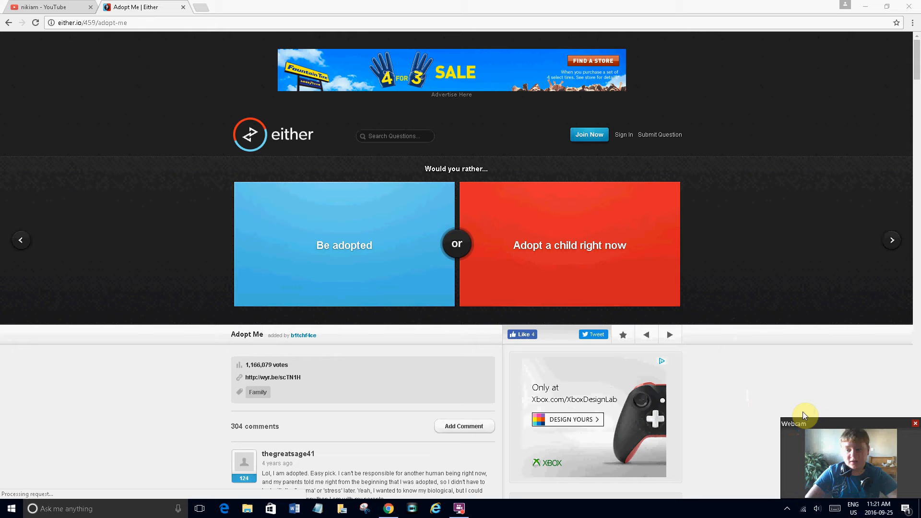
{"action": "mouse_move", "coordinate": [541, 404]}
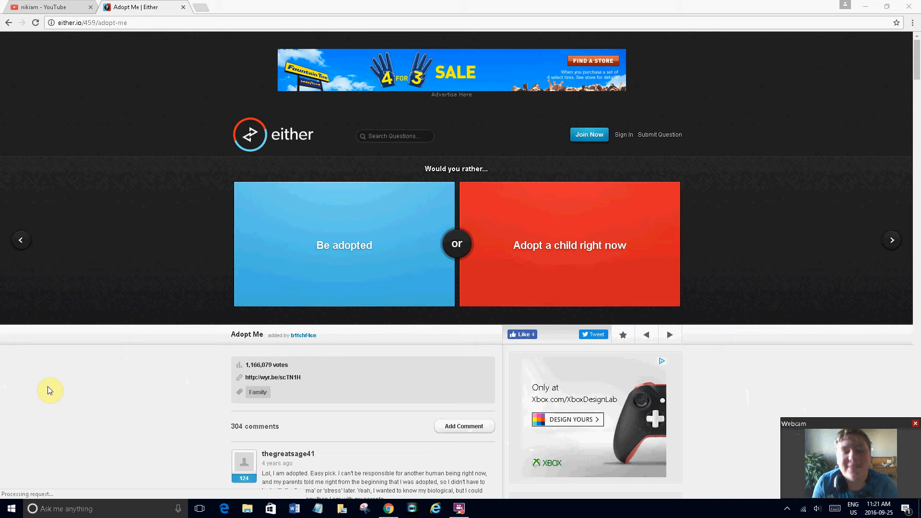
{"action": "mouse_move", "coordinate": [498, 402]}
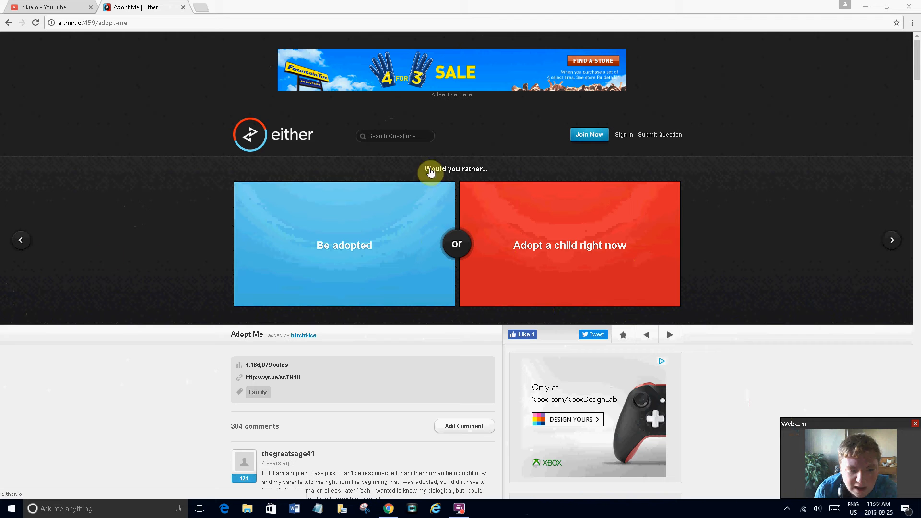
- Vote 'Be adopted' on the Adopt Me question, revealing 43% versus 57%
{"action": "left_click", "coordinate": [343, 245]}
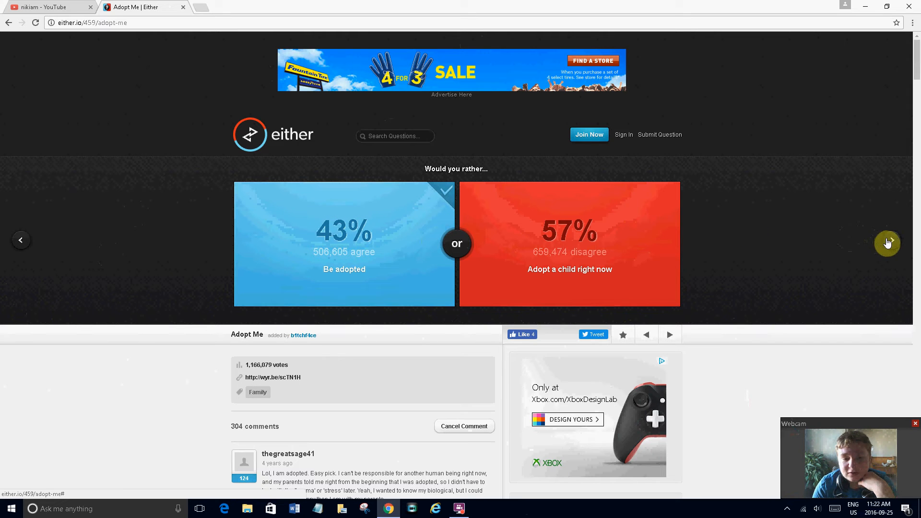
{"action": "left_click", "coordinate": [569, 269]}
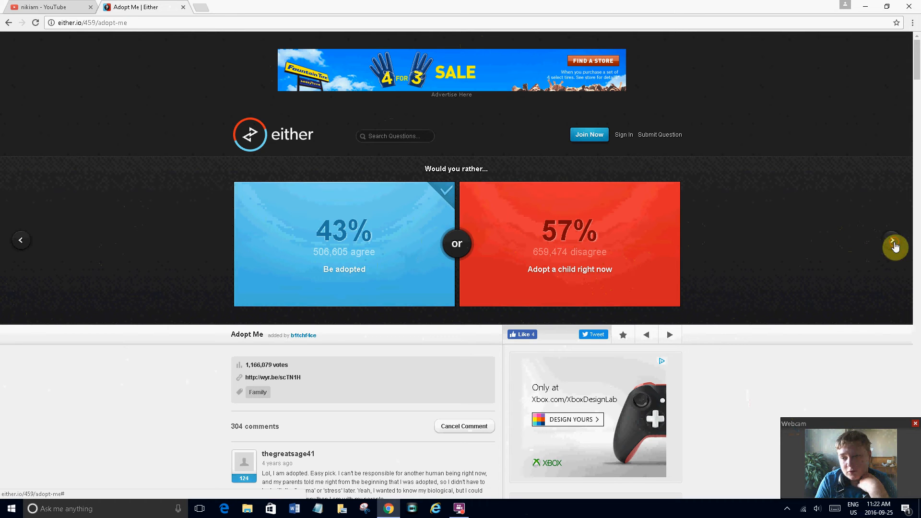
- Advance to the next question, Tea or Coffee
{"action": "left_click", "coordinate": [895, 246]}
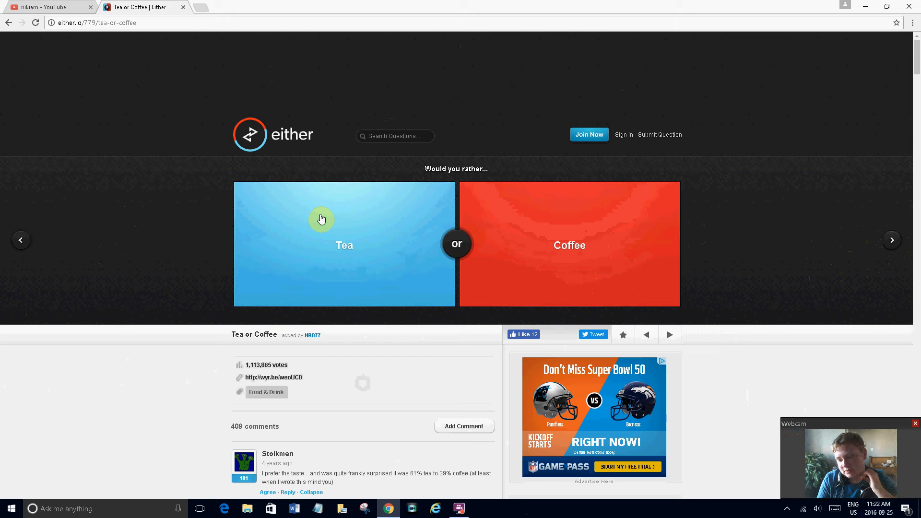
{"action": "mouse_move", "coordinate": [622, 244]}
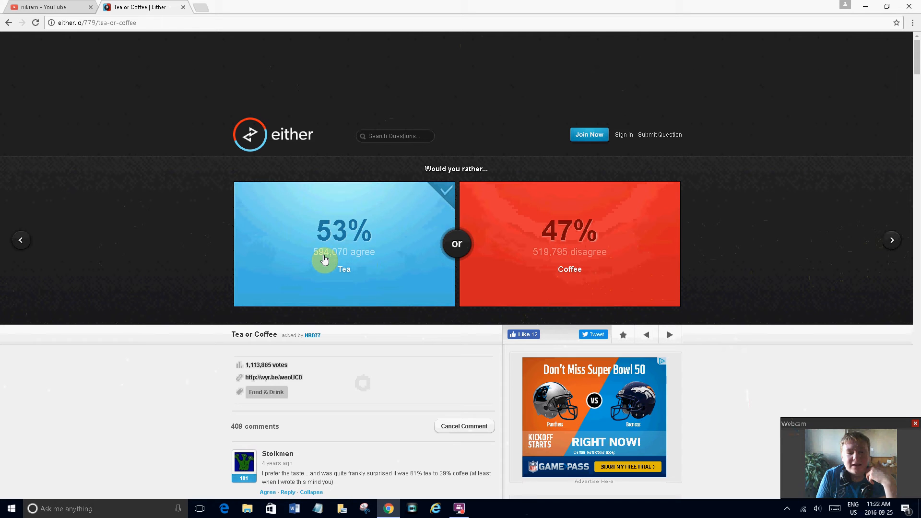
{"action": "mouse_move", "coordinate": [891, 244]}
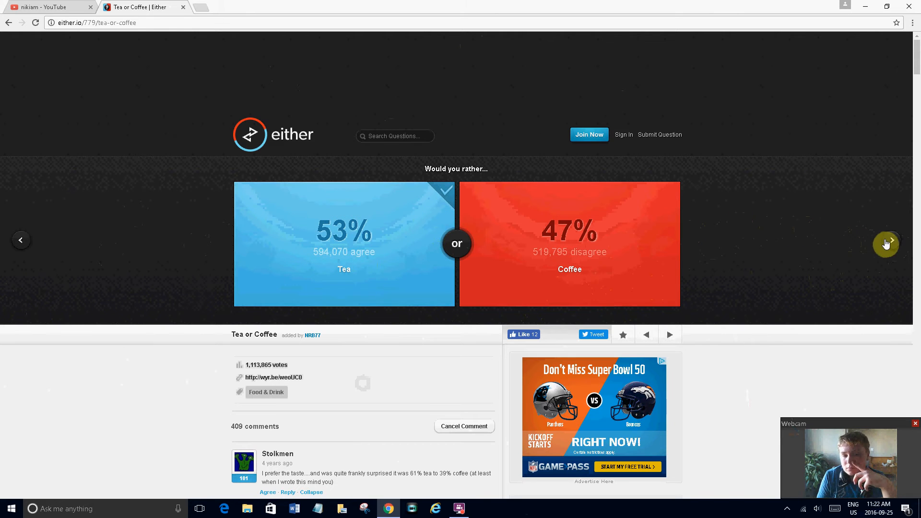
- Advance to the Buffa-Blows buffalo wings versus buffalo sauce question
{"action": "left_click", "coordinate": [886, 244]}
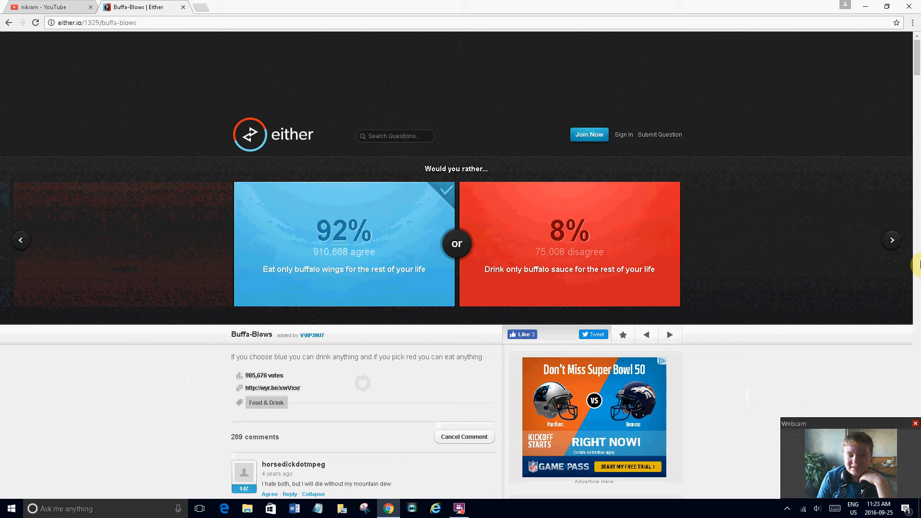
- Advance to the Slasher Victims question, first or last killed in a group
{"action": "left_click", "coordinate": [890, 241]}
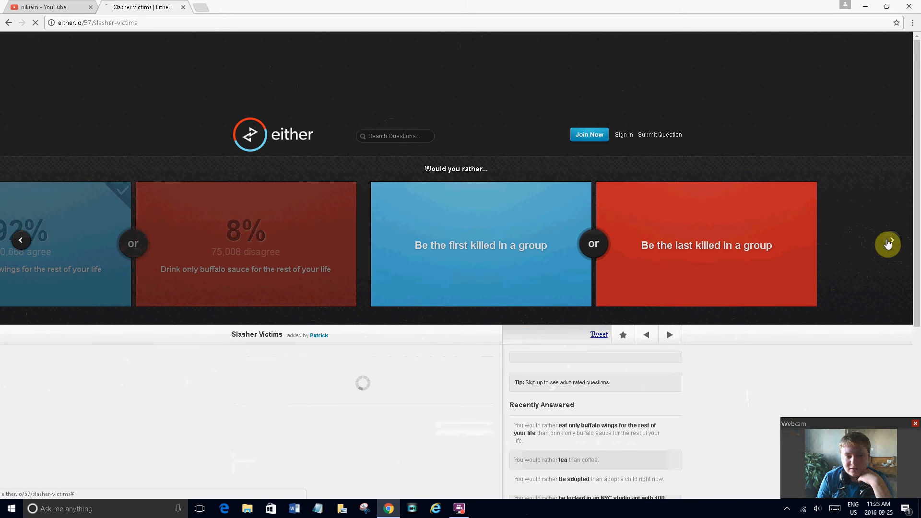
{"action": "left_click", "coordinate": [888, 244]}
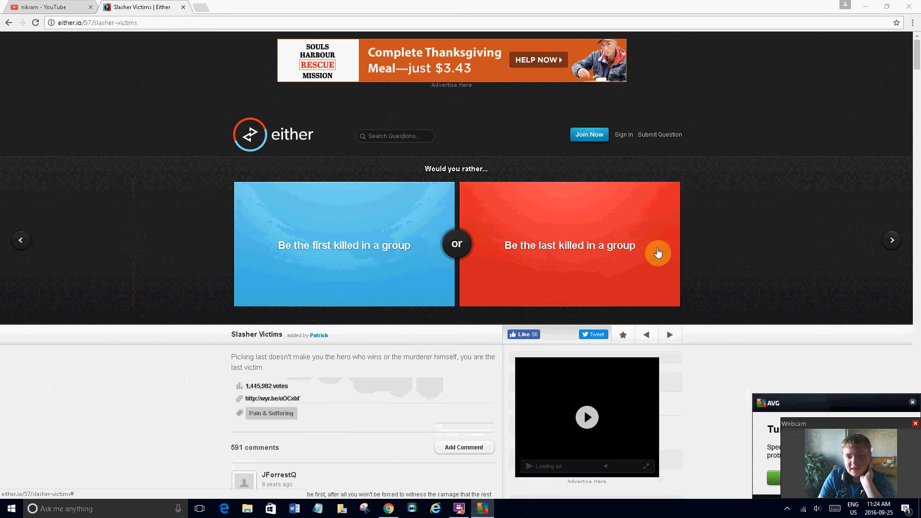
- Vote 'Be the first killed in a group', revealing a 50% to 50% split, and browse the comments
{"action": "left_click", "coordinate": [657, 253]}
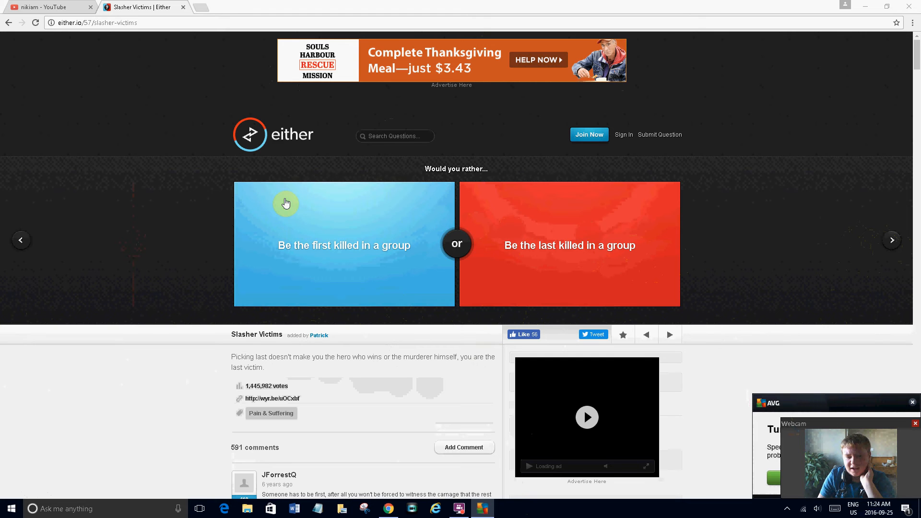
{"action": "mouse_move", "coordinate": [380, 233]}
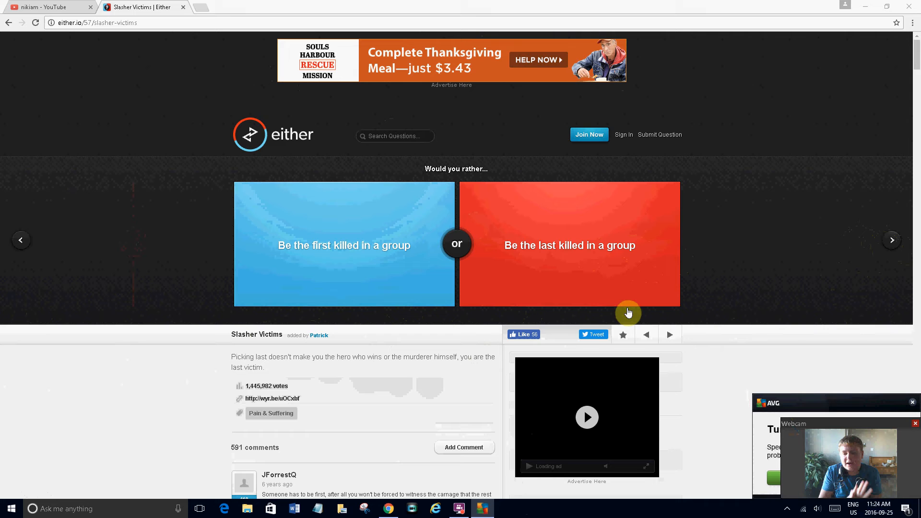
{"action": "mouse_move", "coordinate": [628, 312]}
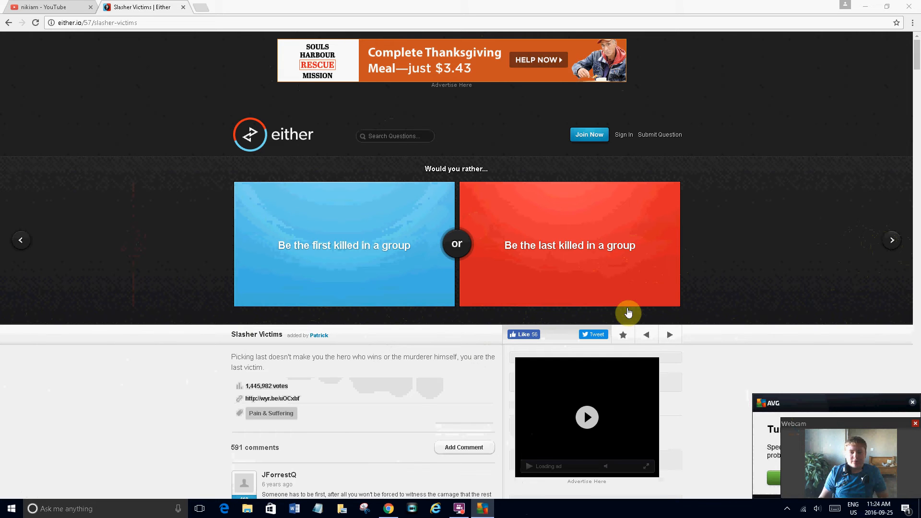
{"action": "mouse_move", "coordinate": [562, 235]}
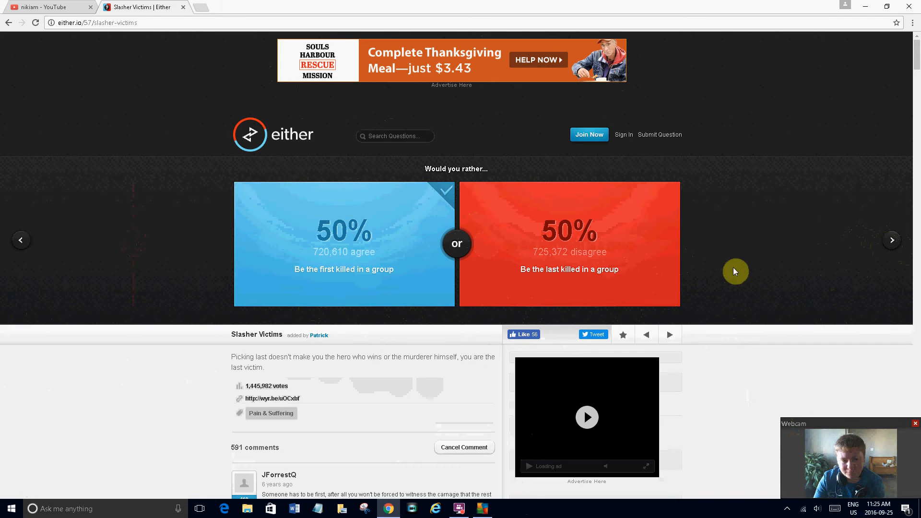
{"action": "scroll", "scroll_direction": "down", "scroll_amount": 3}
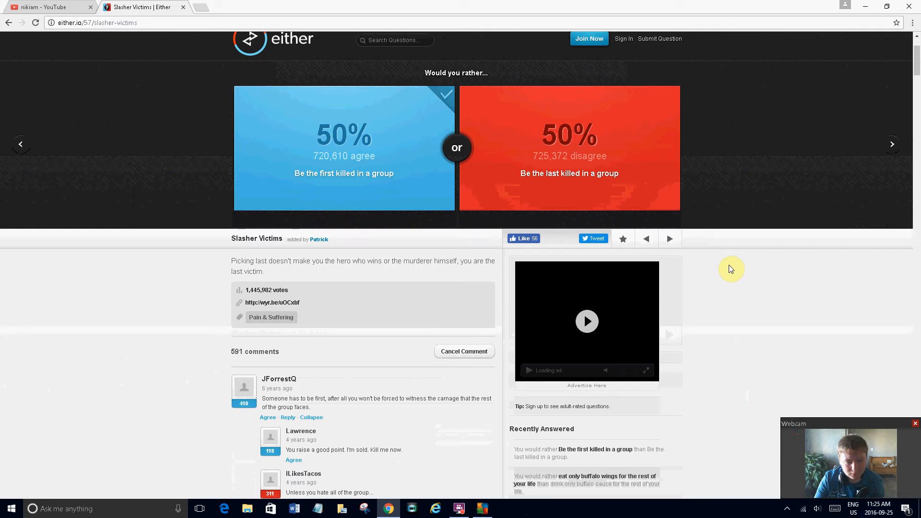
{"action": "mouse_move", "coordinate": [357, 416]}
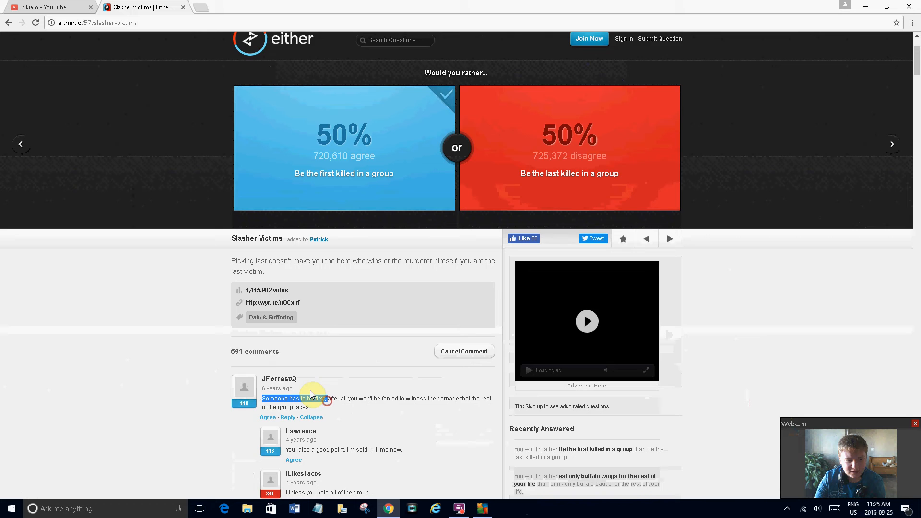
{"action": "scroll", "scroll_direction": "down", "scroll_amount": 3}
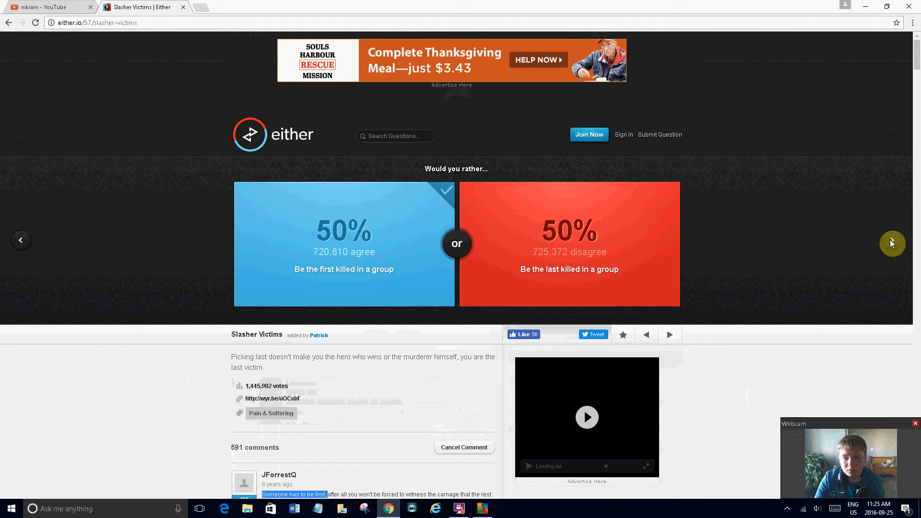
- Advance to Apocalypse and vote to survive a zombie outbreak, revealing 67% versus 33%, then move on
{"action": "left_click", "coordinate": [891, 240]}
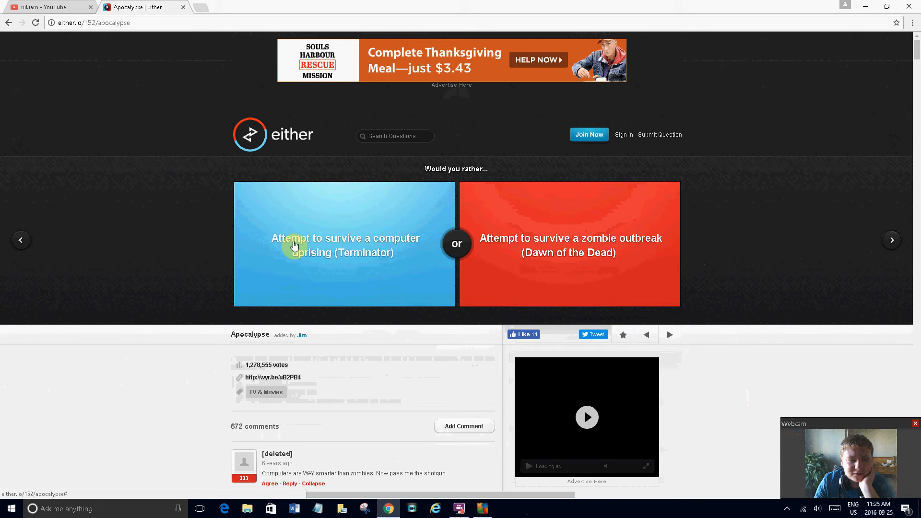
{"action": "mouse_move", "coordinate": [300, 231]}
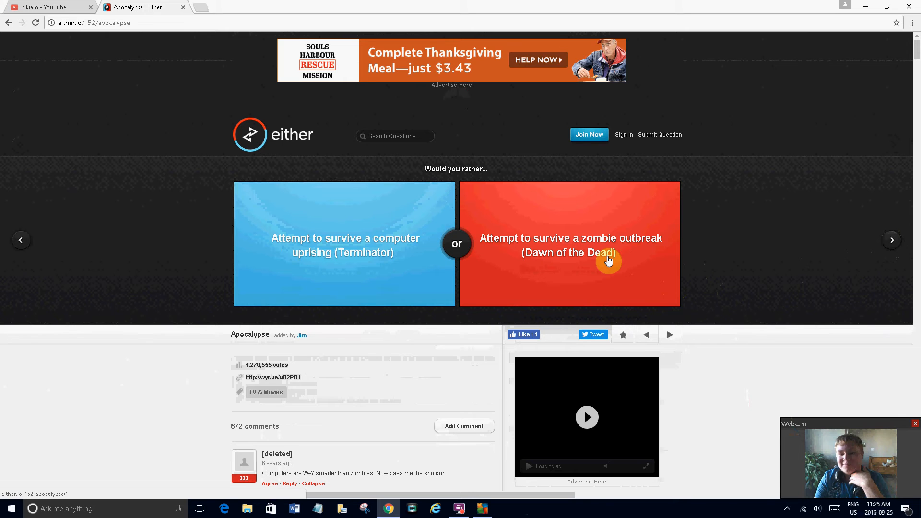
{"action": "mouse_move", "coordinate": [364, 247]}
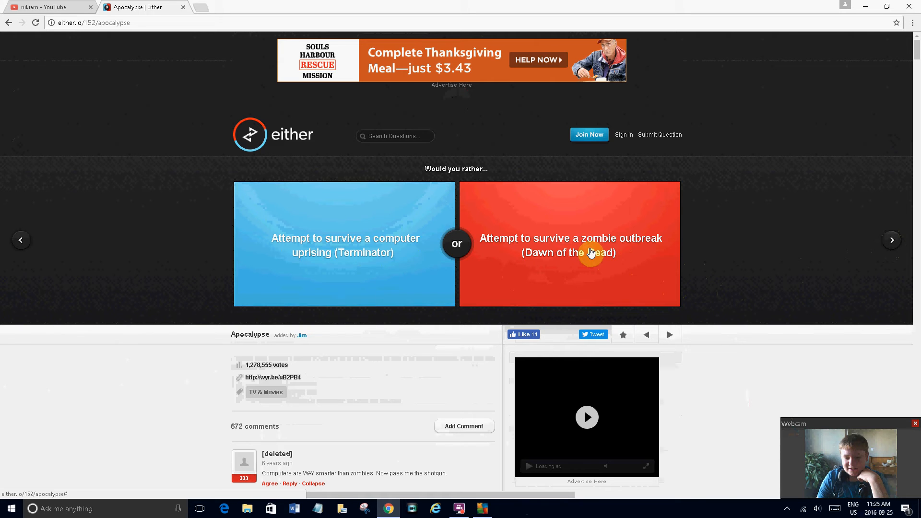
{"action": "left_click", "coordinate": [584, 256]}
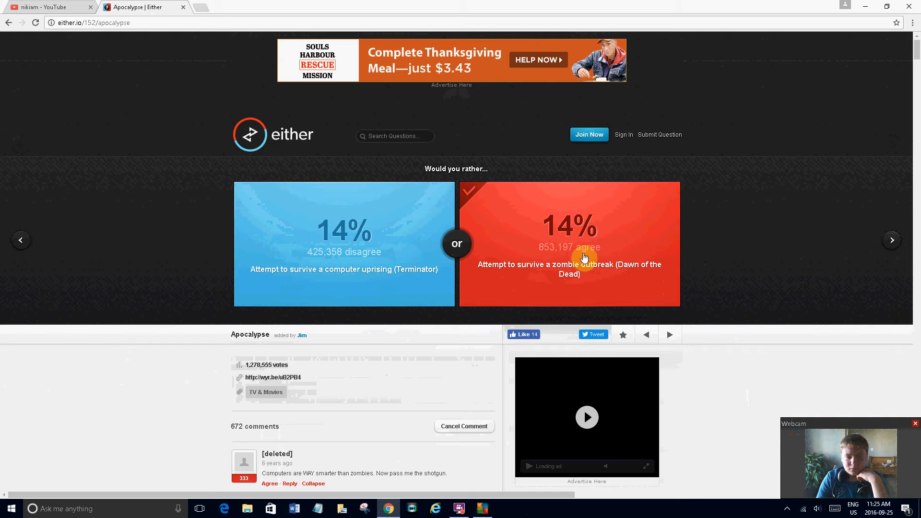
{"action": "left_click", "coordinate": [568, 243]}
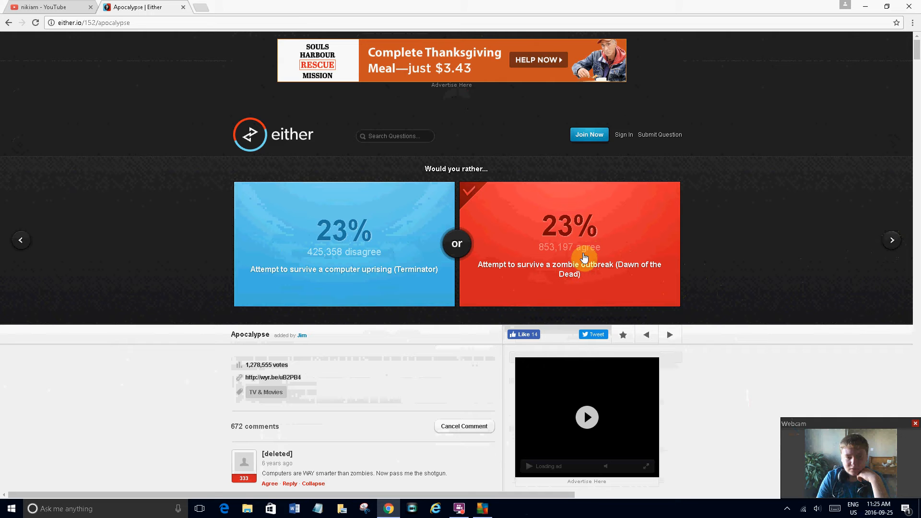
{"action": "left_click", "coordinate": [584, 259]}
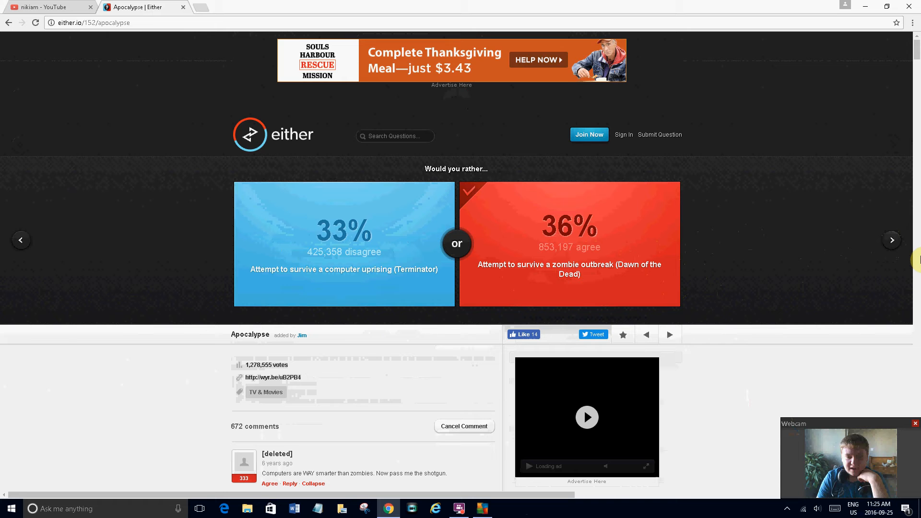
{"action": "left_click", "coordinate": [569, 243]}
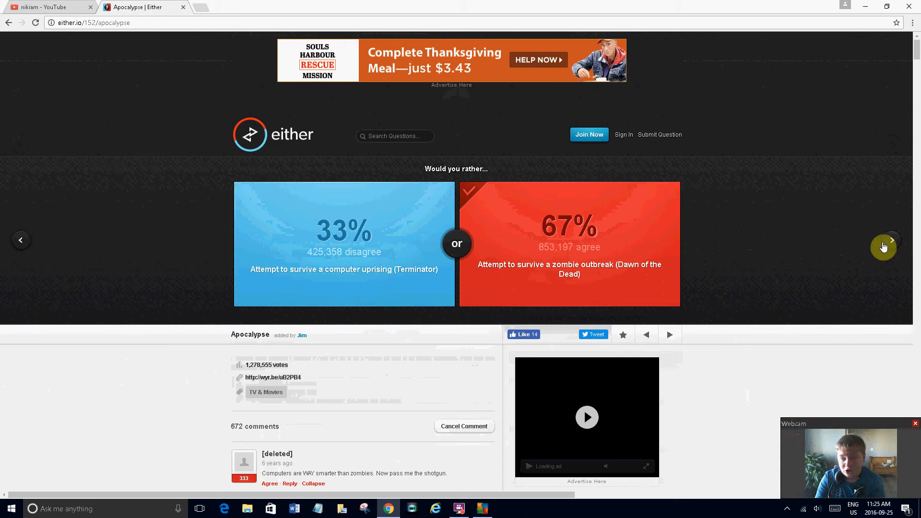
{"action": "left_click", "coordinate": [891, 241]}
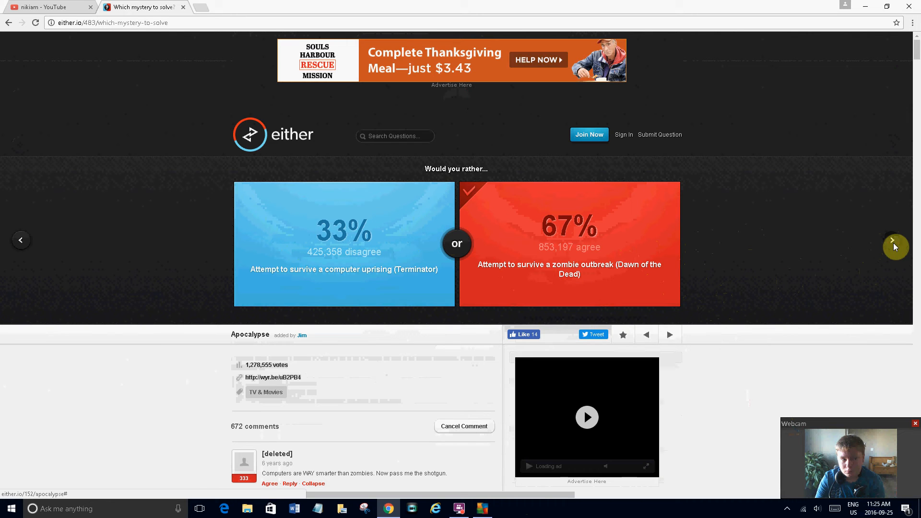
- Load the mystery question and pick knowing what happened to Amelia Earhart
{"action": "left_click", "coordinate": [895, 246]}
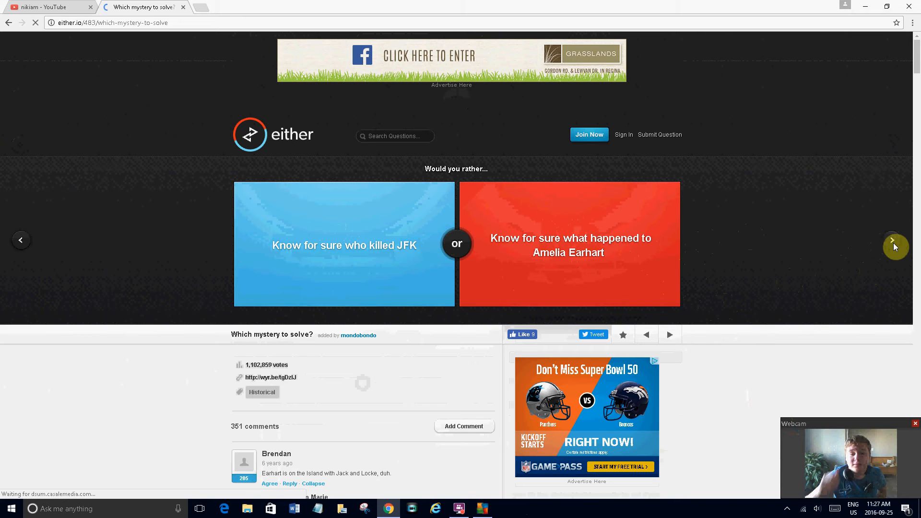
{"action": "left_click", "coordinate": [621, 233]}
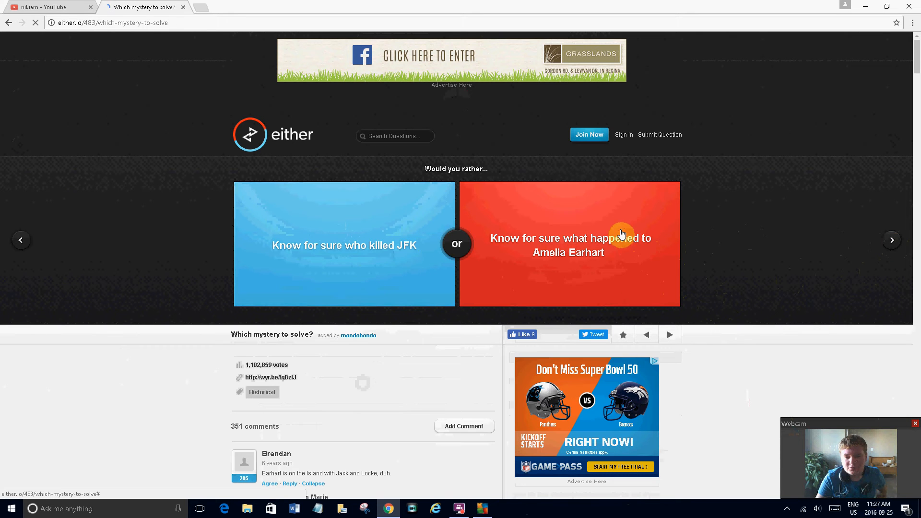
{"action": "left_click", "coordinate": [567, 243]}
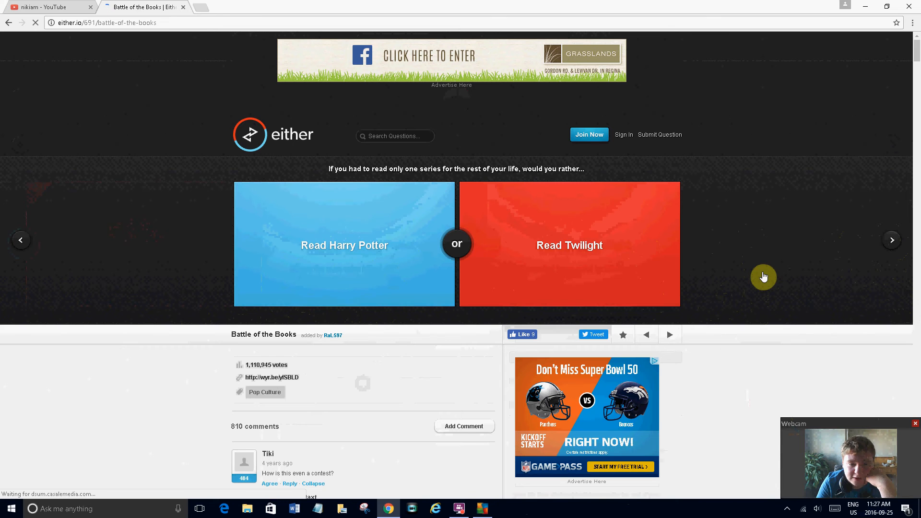
{"action": "mouse_move", "coordinate": [572, 176]}
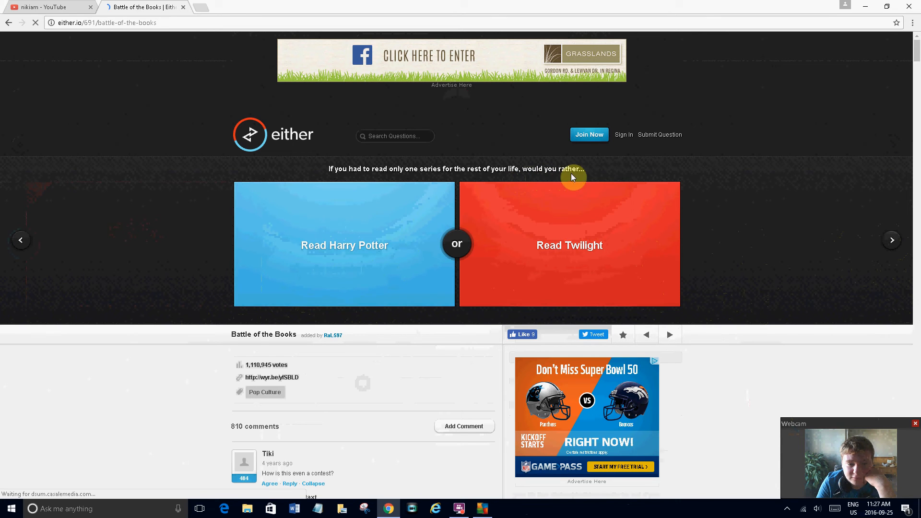
- Vote Read Harry Potter, advance, and vote to be attacked by one horse-sized duck
{"action": "left_click", "coordinate": [345, 245]}
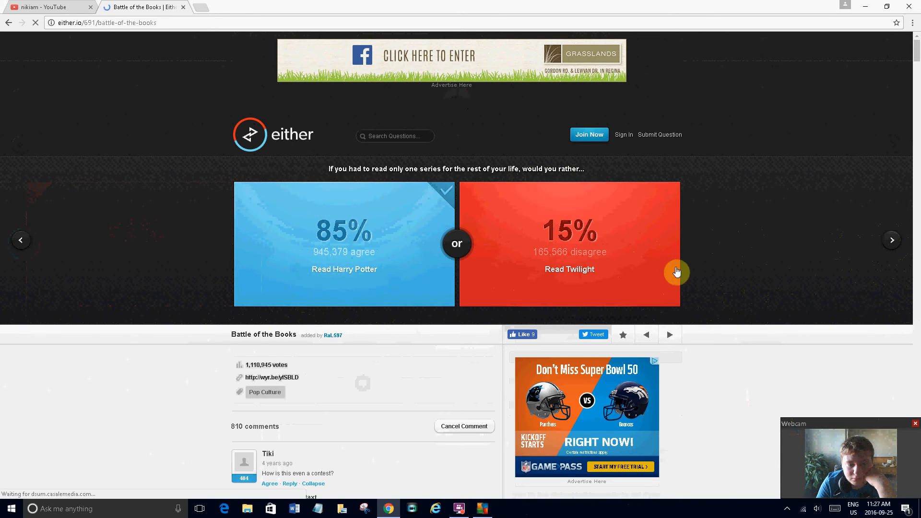
{"action": "left_click", "coordinate": [891, 240]}
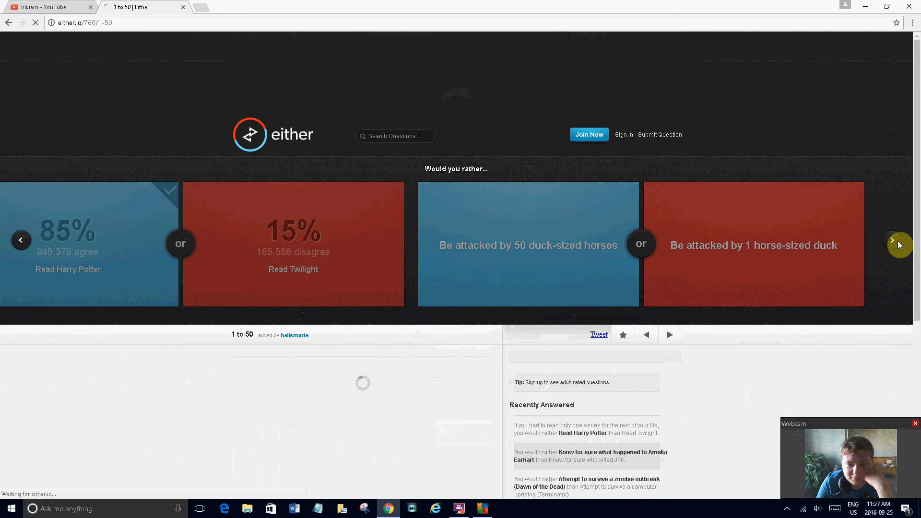
{"action": "left_click", "coordinate": [893, 240]}
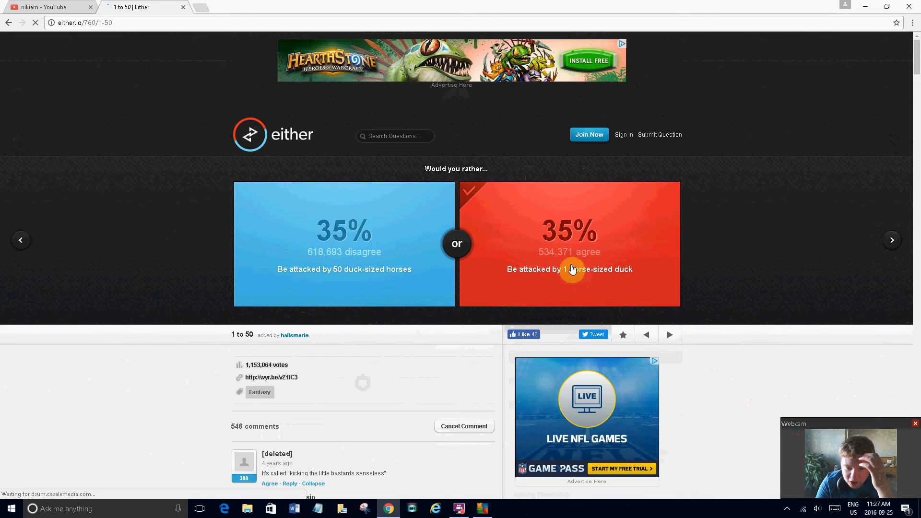
{"action": "left_click", "coordinate": [569, 269]}
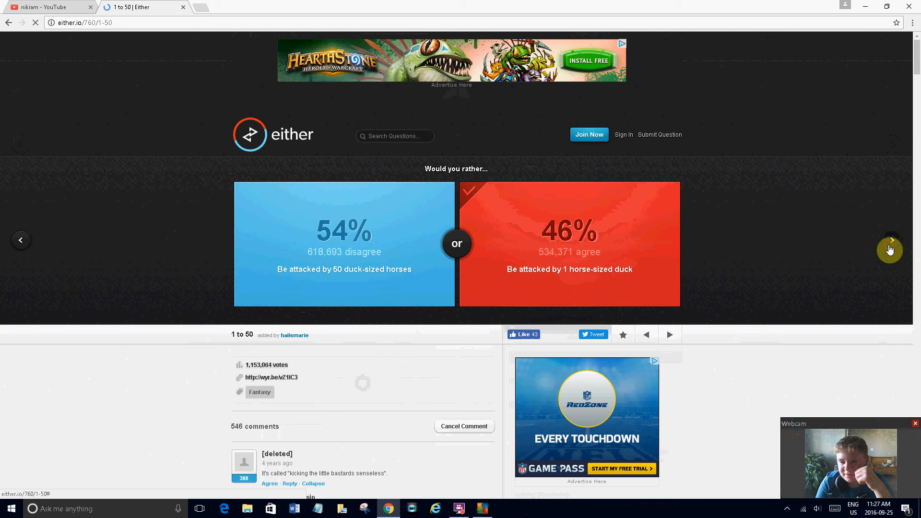
- Advance and vote to have your best friend be a girl, then move toward Shred Worthy
{"action": "left_click", "coordinate": [889, 240]}
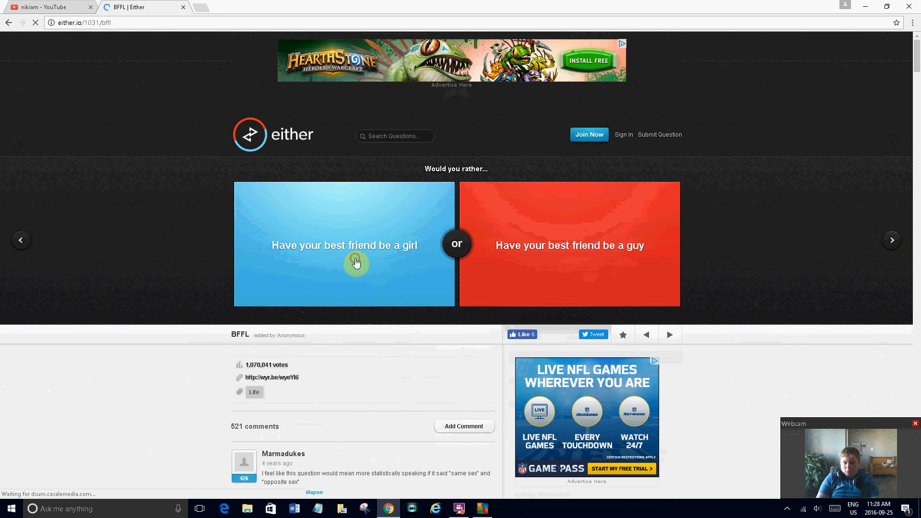
{"action": "left_click", "coordinate": [343, 263]}
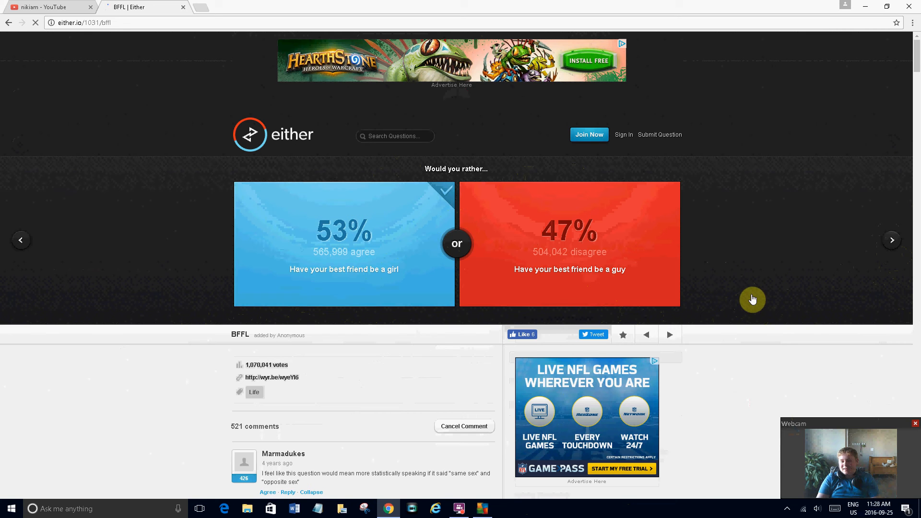
{"action": "mouse_move", "coordinate": [894, 266]}
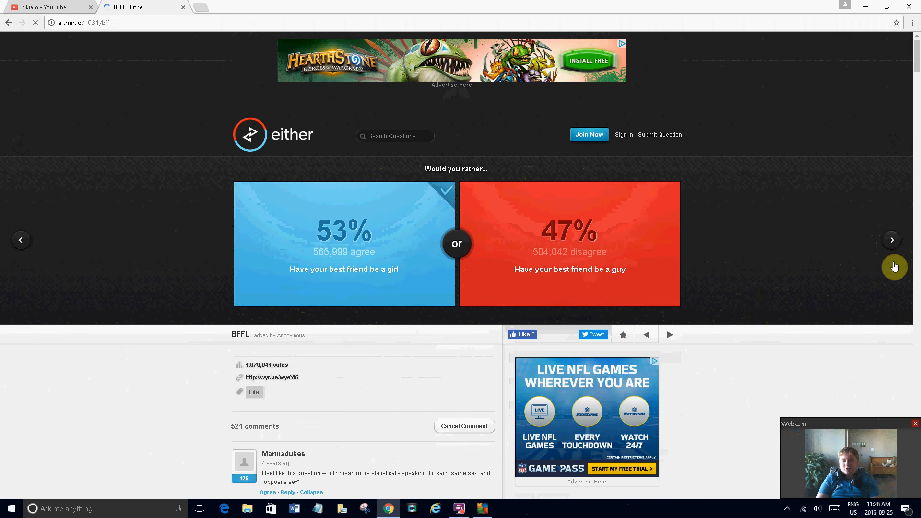
{"action": "left_click", "coordinate": [892, 240]}
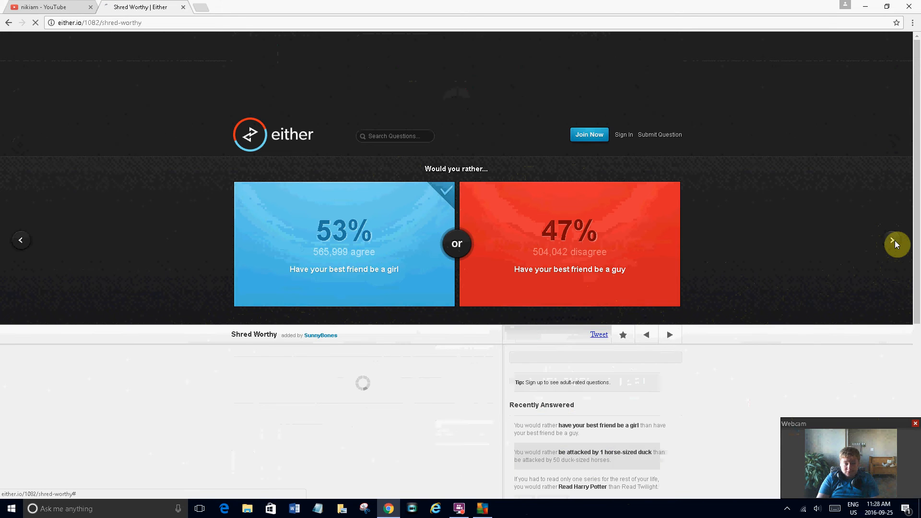
- Vote to be a professional snowboarder (78% versus 22%) and advance to Corrugated Wi-Fi
{"action": "left_click", "coordinate": [896, 245]}
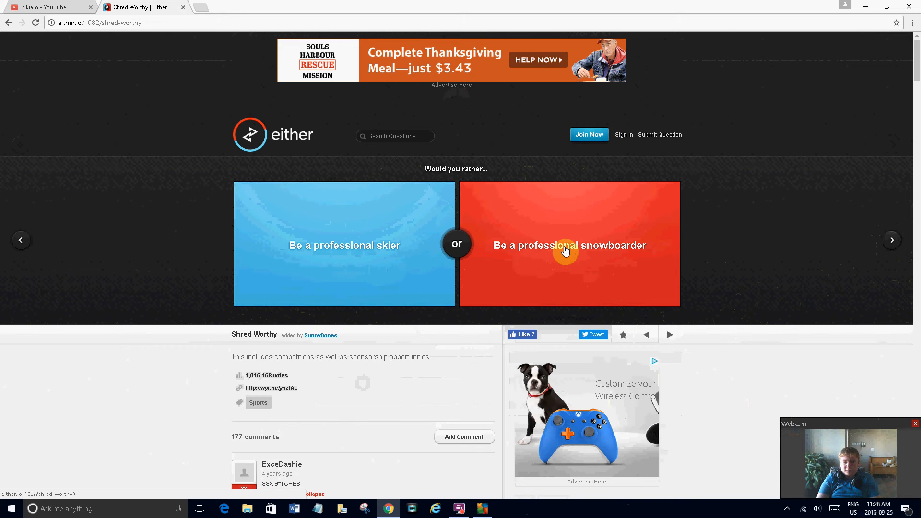
{"action": "left_click", "coordinate": [567, 251]}
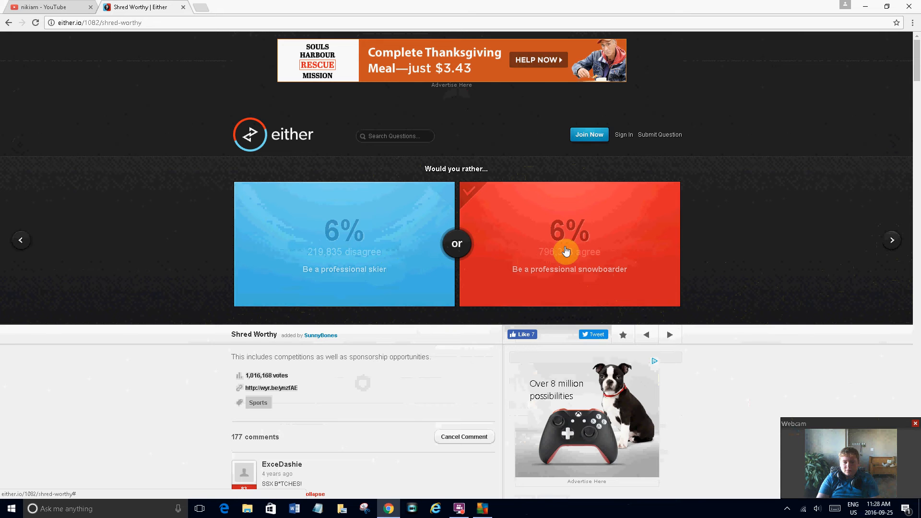
{"action": "left_click", "coordinate": [567, 243]}
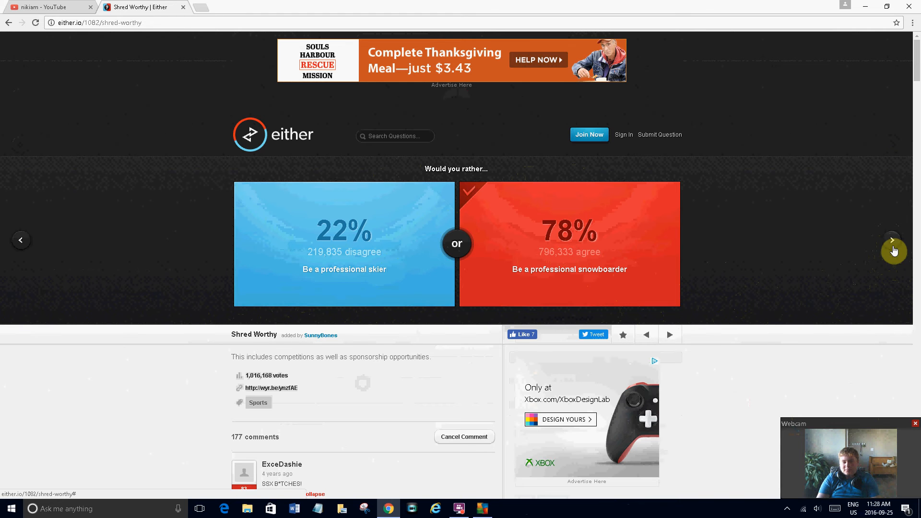
{"action": "left_click", "coordinate": [892, 240]}
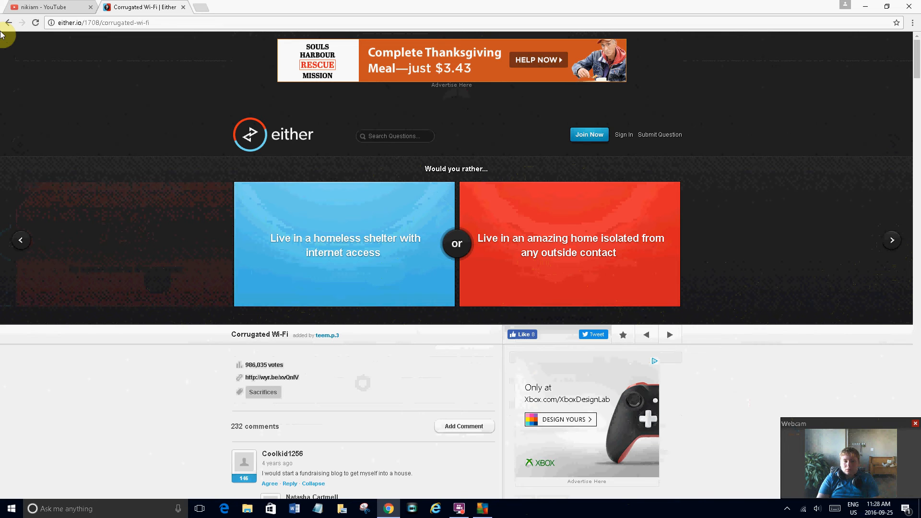
- Vote to live in a homeless shelter with internet access, revealing 49% versus 51%
{"action": "left_click", "coordinate": [308, 245]}
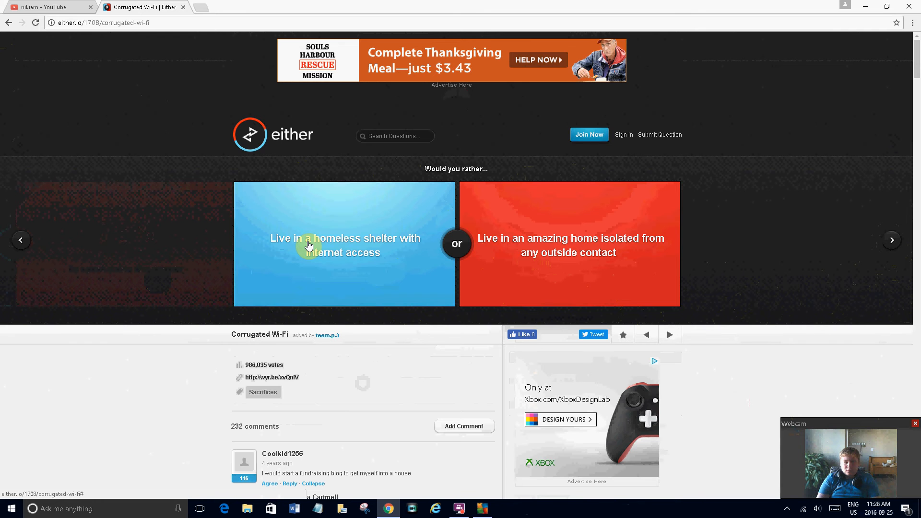
{"action": "left_click", "coordinate": [308, 246]}
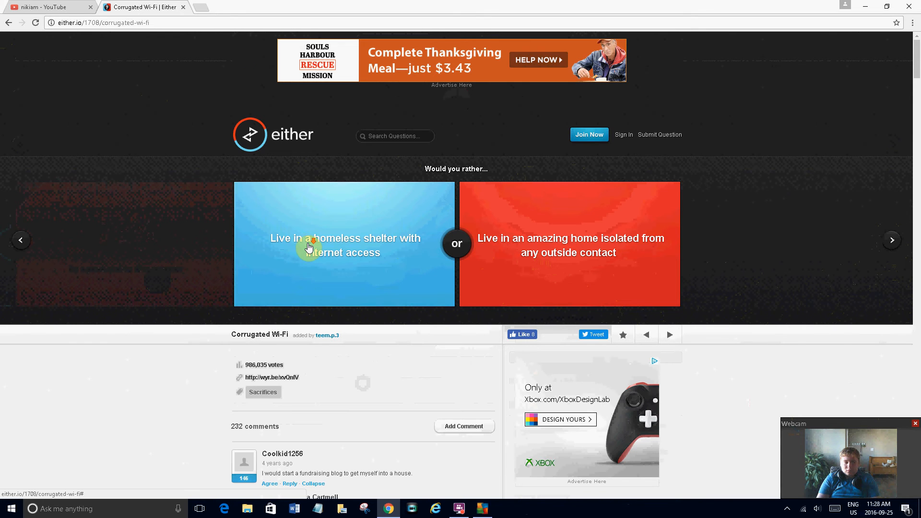
{"action": "scroll", "scroll_direction": "down", "scroll_amount": 3}
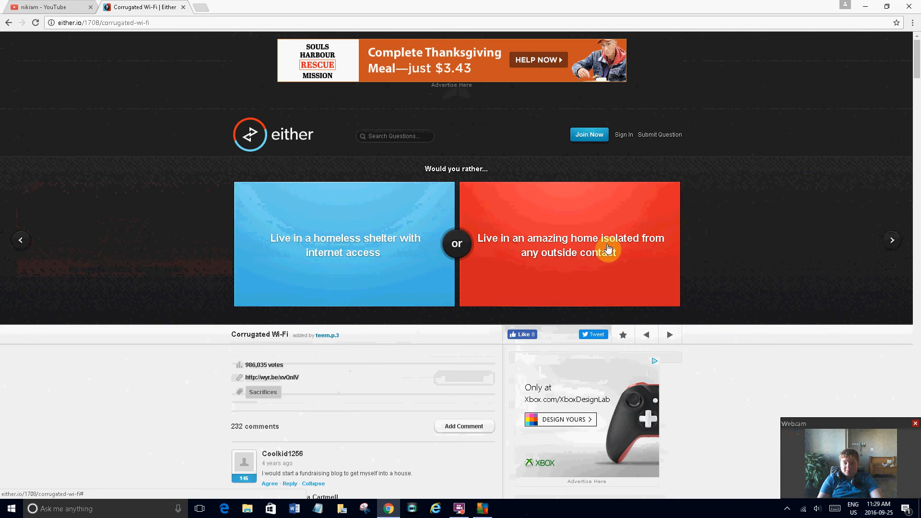
{"action": "mouse_move", "coordinate": [651, 256]}
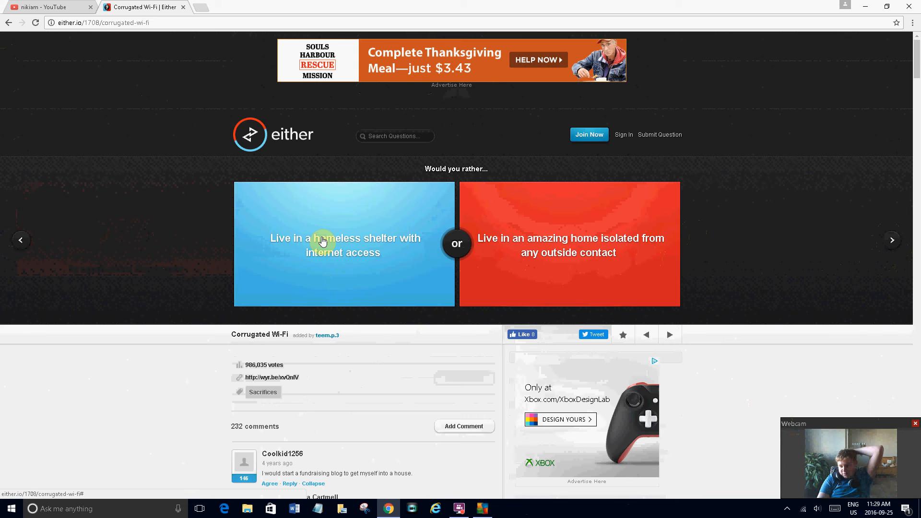
{"action": "left_click", "coordinate": [343, 243]}
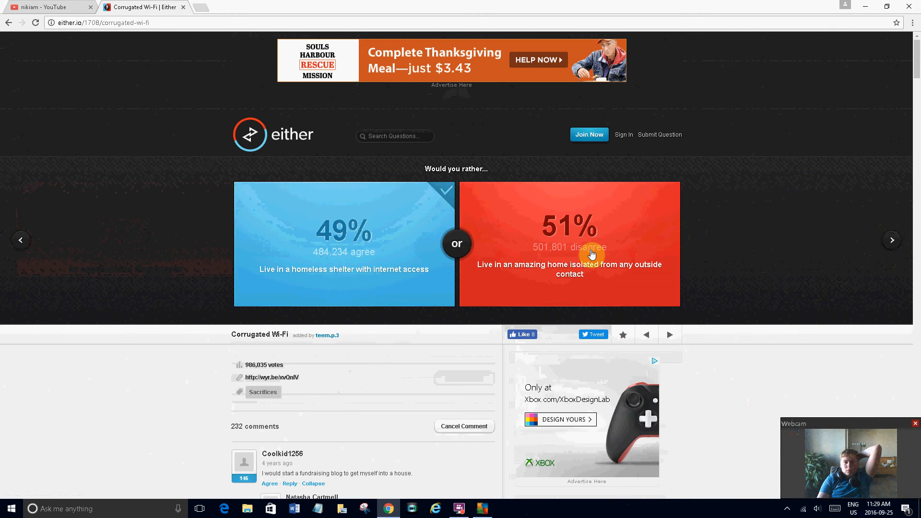
{"action": "mouse_move", "coordinate": [671, 251]}
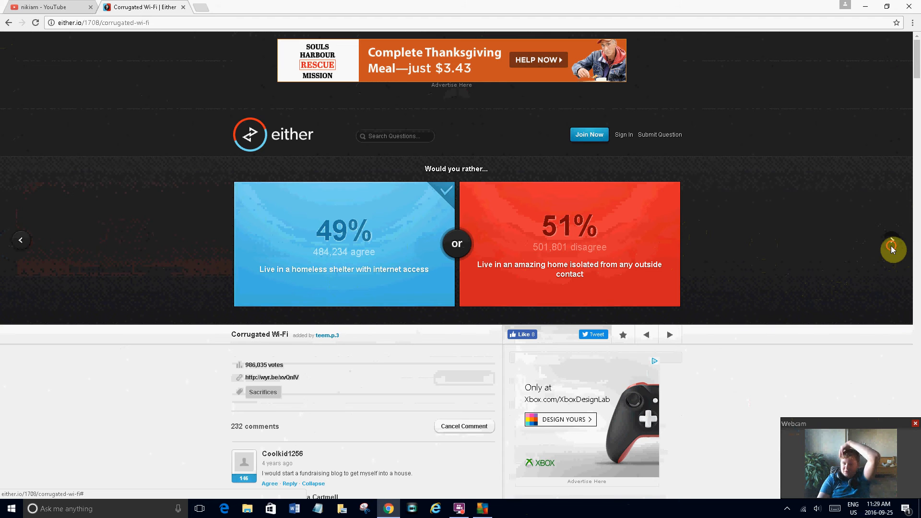
- Vote to save a random African kid from starvation and advance to The Naked Amish
{"action": "left_click", "coordinate": [891, 240]}
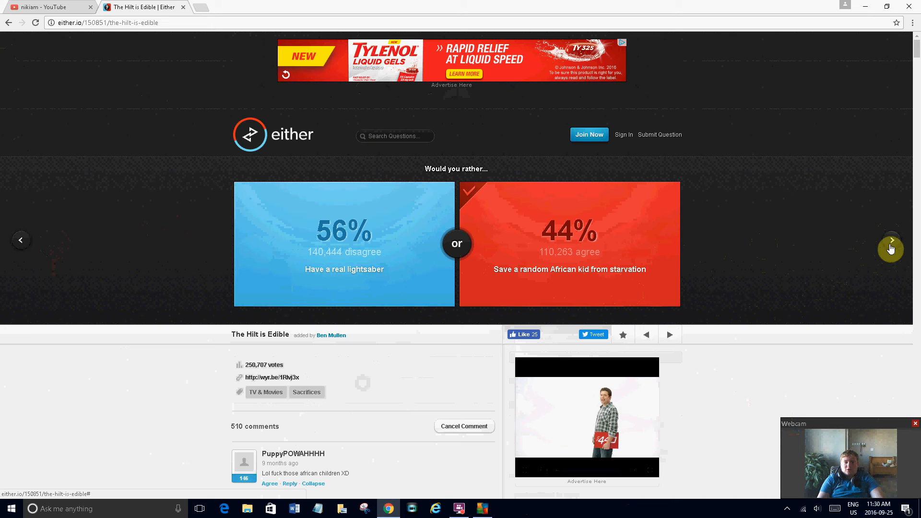
{"action": "left_click", "coordinate": [891, 240]}
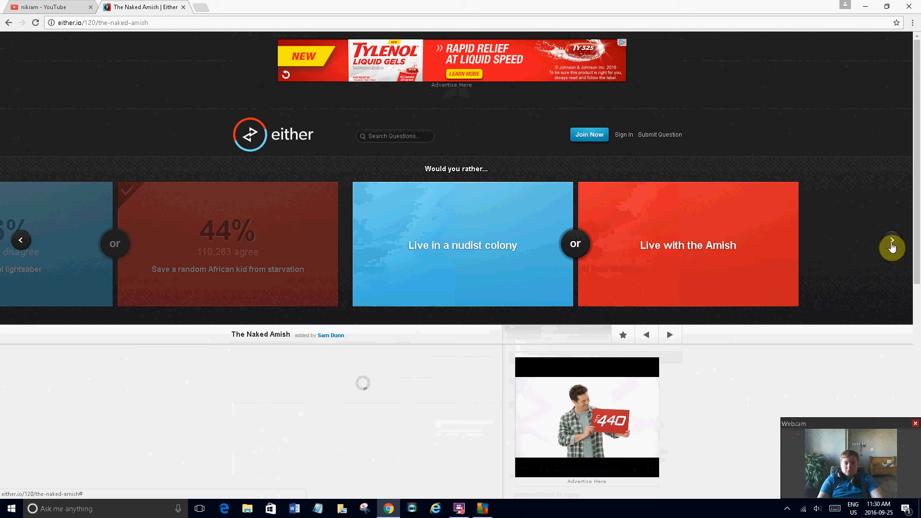
{"action": "left_click", "coordinate": [891, 246]}
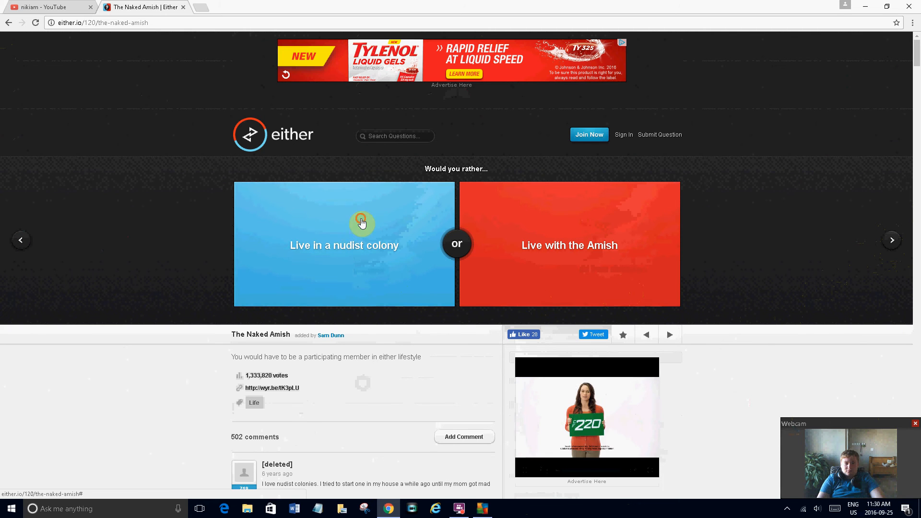
- Vote to live in a nudist colony over the Amish, revealing 78% versus 22%
{"action": "left_click", "coordinate": [344, 244]}
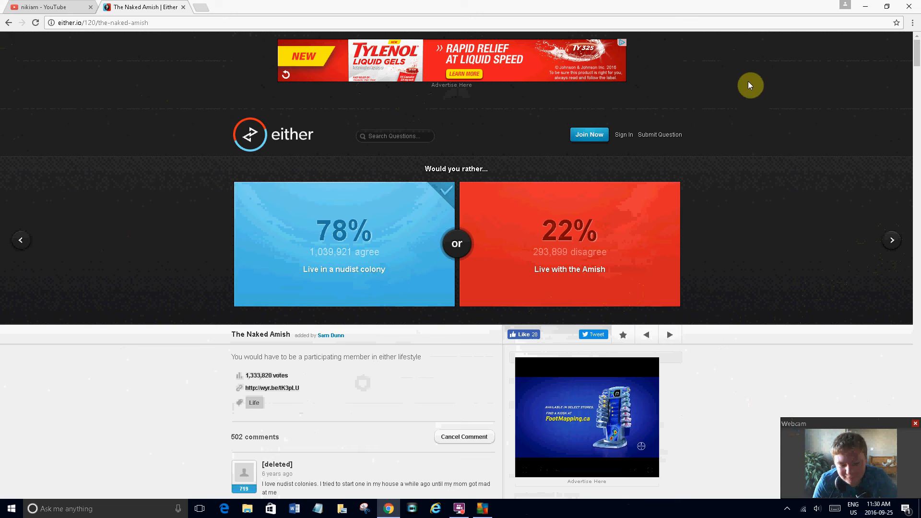
{"action": "left_click", "coordinate": [890, 249]}
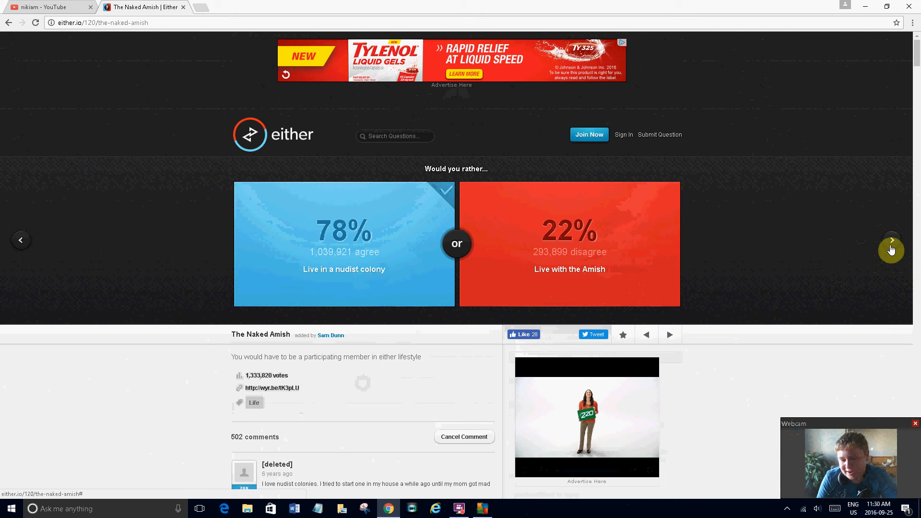
- Vote for only reading textbooks, revealing 52% agreement
{"action": "left_click", "coordinate": [891, 249]}
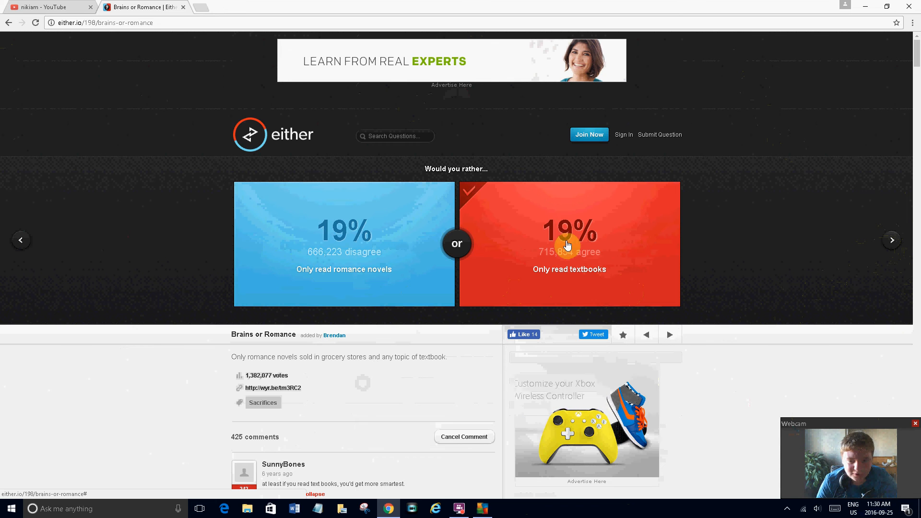
{"action": "left_click", "coordinate": [568, 245]}
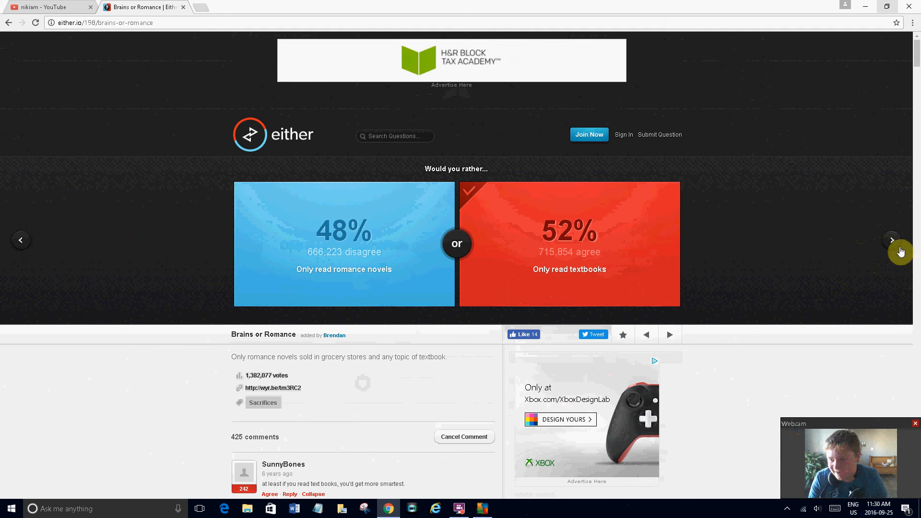
- Vote to be Dr. Zoidberg (66%) and advance to the Child Dilemma question
{"action": "left_click", "coordinate": [892, 240]}
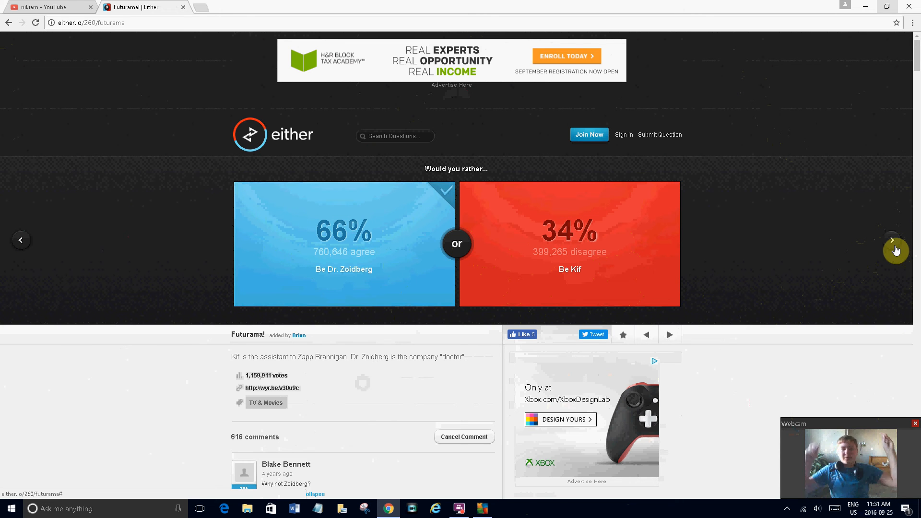
{"action": "left_click", "coordinate": [893, 240]}
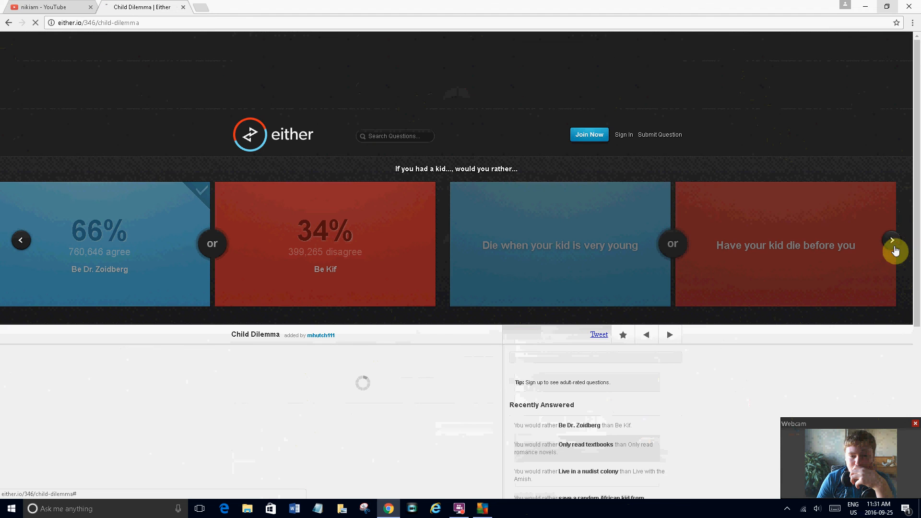
{"action": "left_click", "coordinate": [893, 240]}
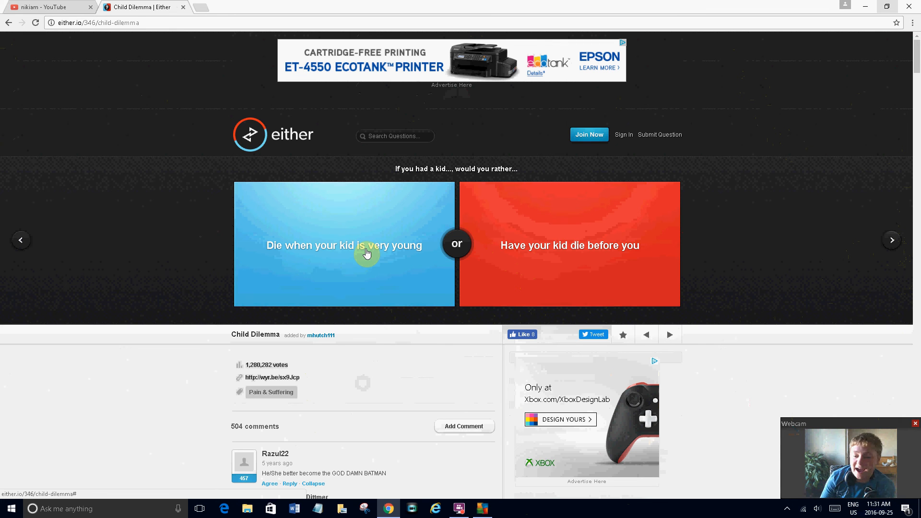
{"action": "scroll", "scroll_direction": "down", "scroll_amount": 3}
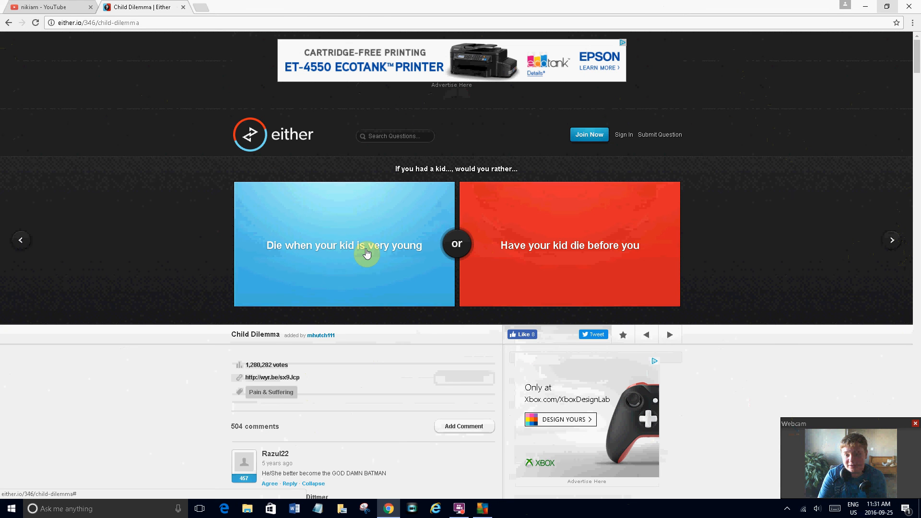
- Vote to die when your kid is very young, then be a ninja (78%), and advance to Hungry Hearts
{"action": "left_click", "coordinate": [343, 246]}
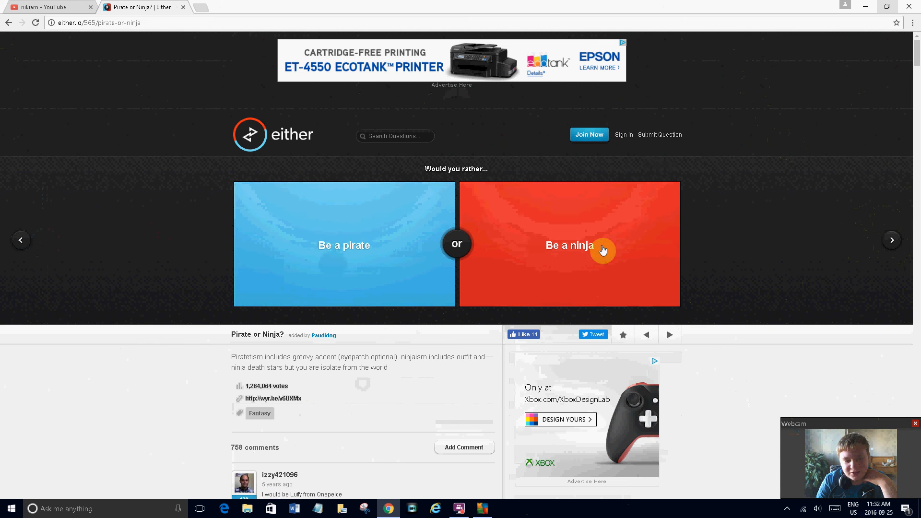
{"action": "left_click", "coordinate": [597, 250]}
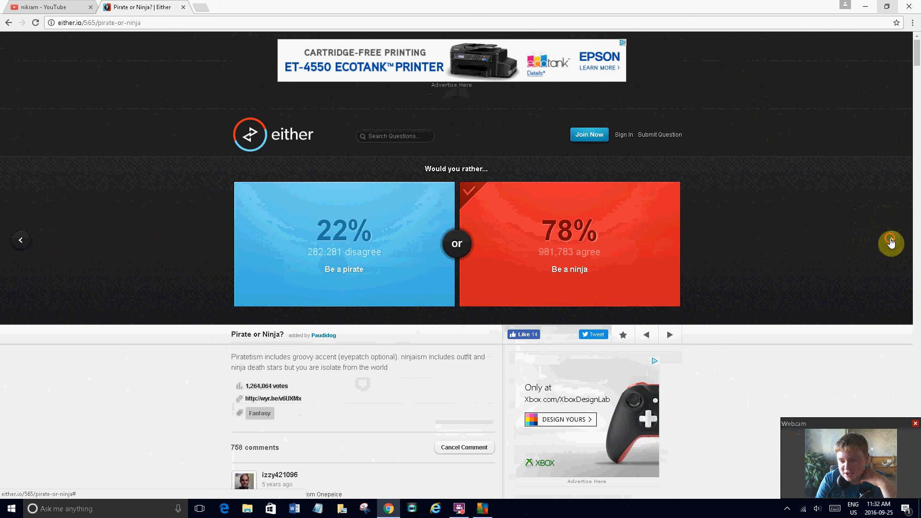
{"action": "left_click", "coordinate": [891, 239]}
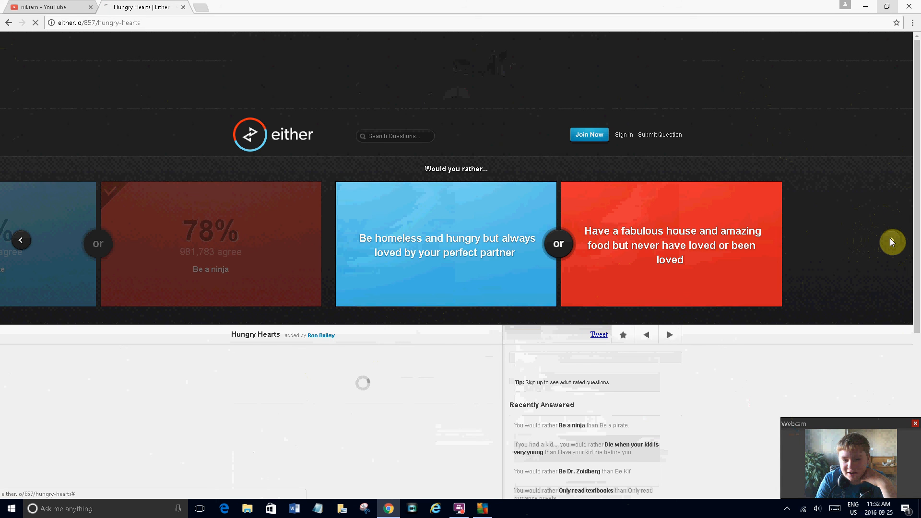
- Vote to be homeless but always loved (64%) and advance to the Shower question
{"action": "left_click", "coordinate": [891, 242]}
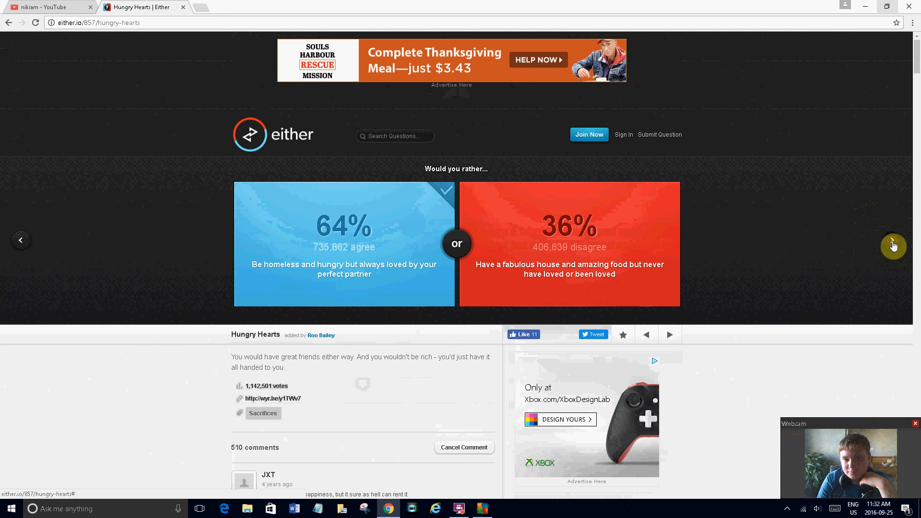
{"action": "left_click", "coordinate": [892, 246]}
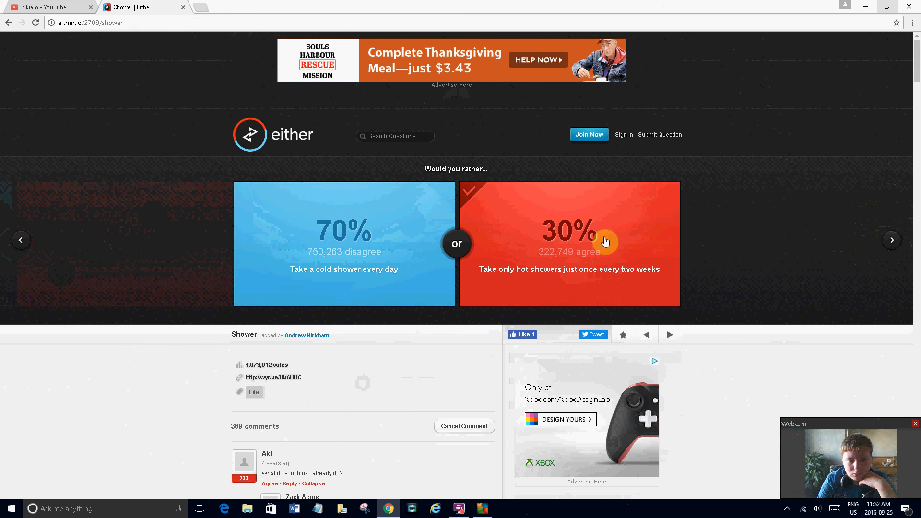
{"action": "mouse_move", "coordinate": [633, 256]}
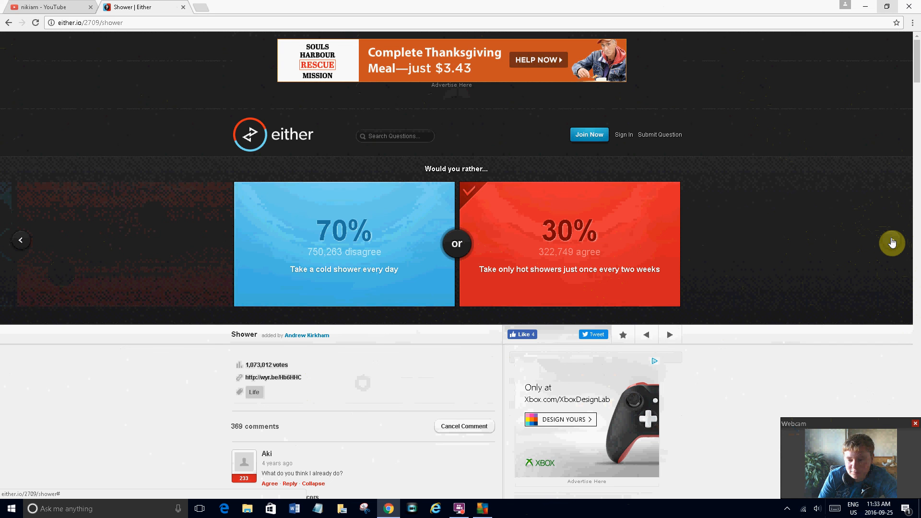
- Load the impeached-president-versus-world-power question and open a new blank browser tab
{"action": "left_click", "coordinate": [891, 243]}
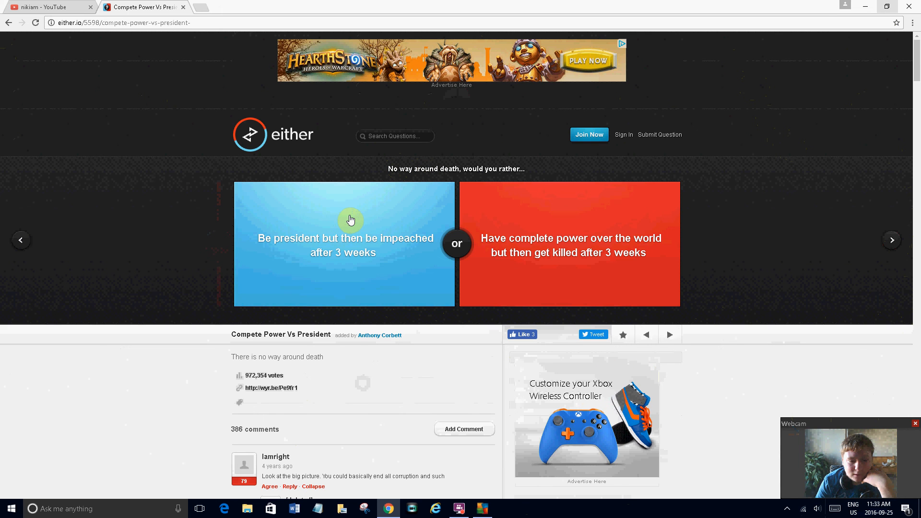
{"action": "mouse_move", "coordinate": [535, 233]}
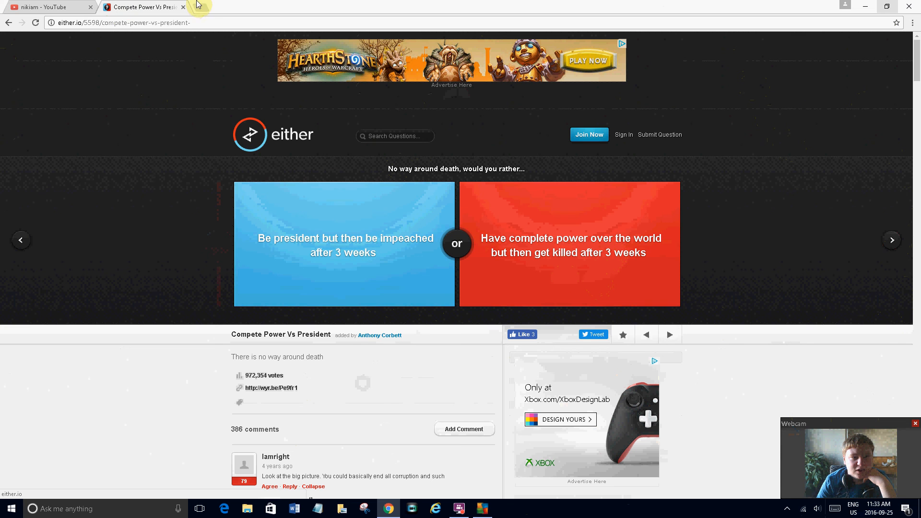
{"action": "left_click", "coordinate": [199, 7]}
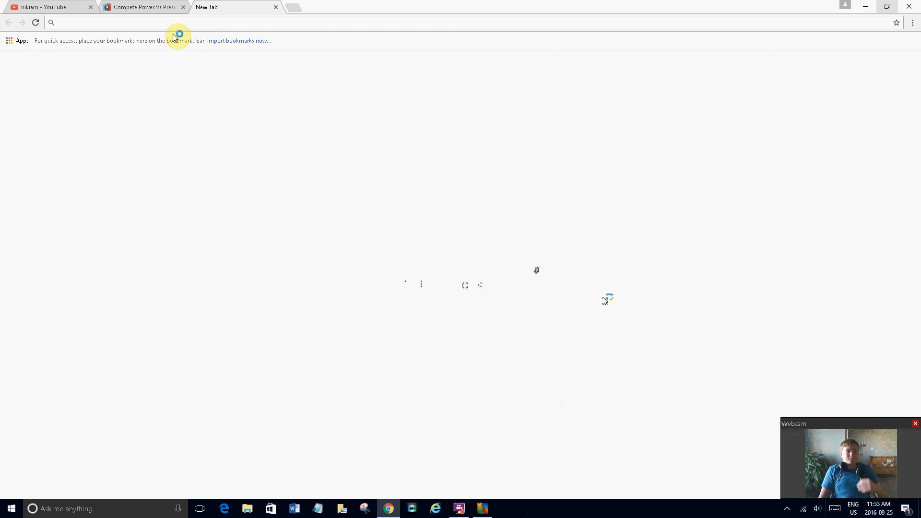
- Search Google for 'impeached' and return to the Either tab's president question
{"action": "type", "text": "impeached"}
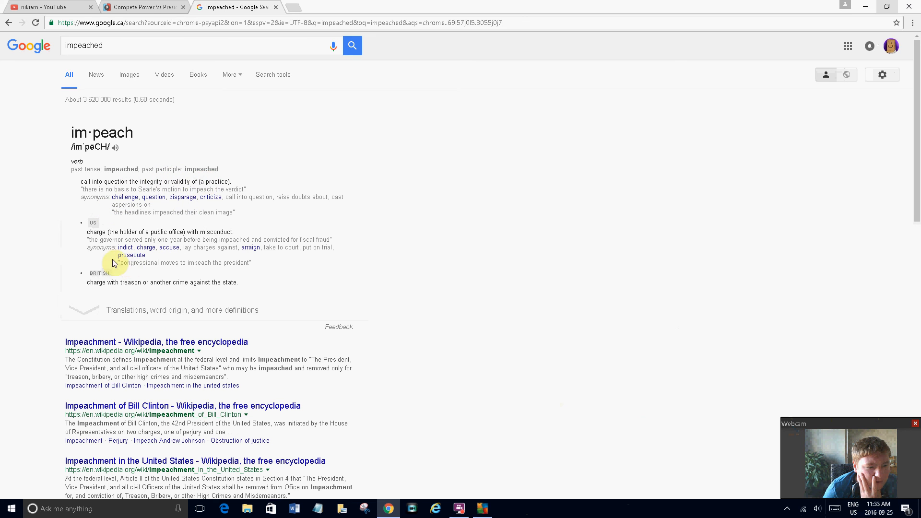
{"action": "mouse_move", "coordinate": [179, 233]}
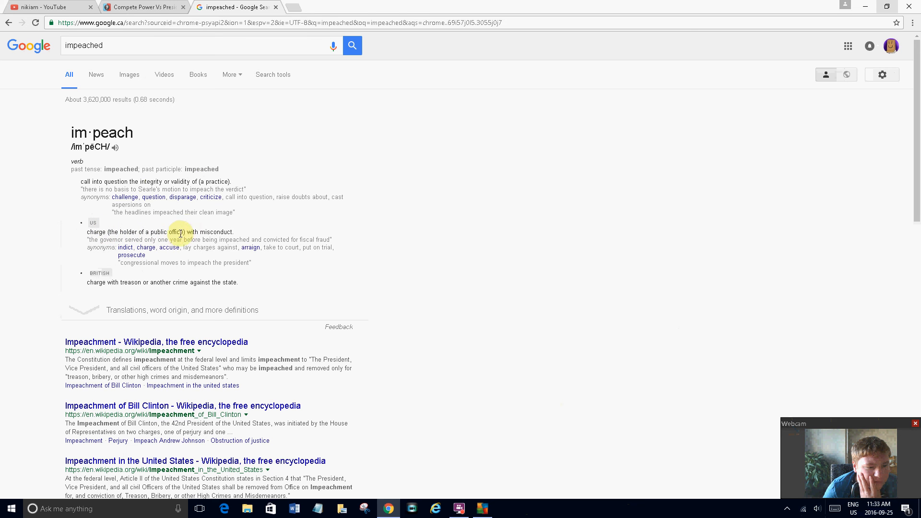
{"action": "left_click", "coordinate": [144, 6]}
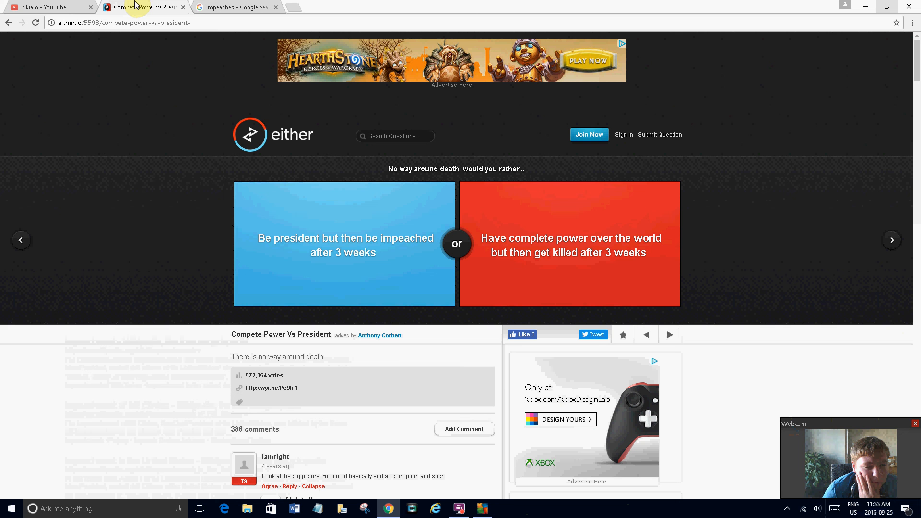
{"action": "mouse_move", "coordinate": [696, 166]}
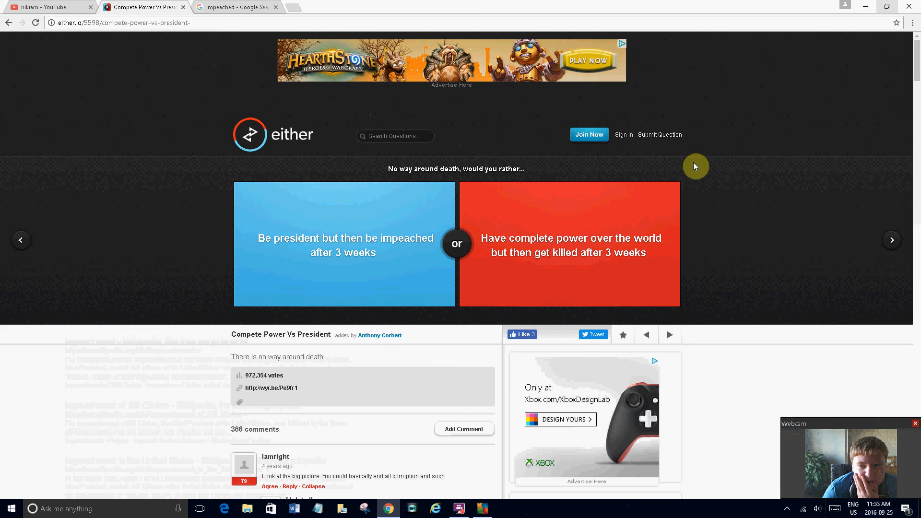
- Skip the president question and vote for Skittles over M&M's (53% versus 47%)
{"action": "left_click", "coordinate": [890, 240]}
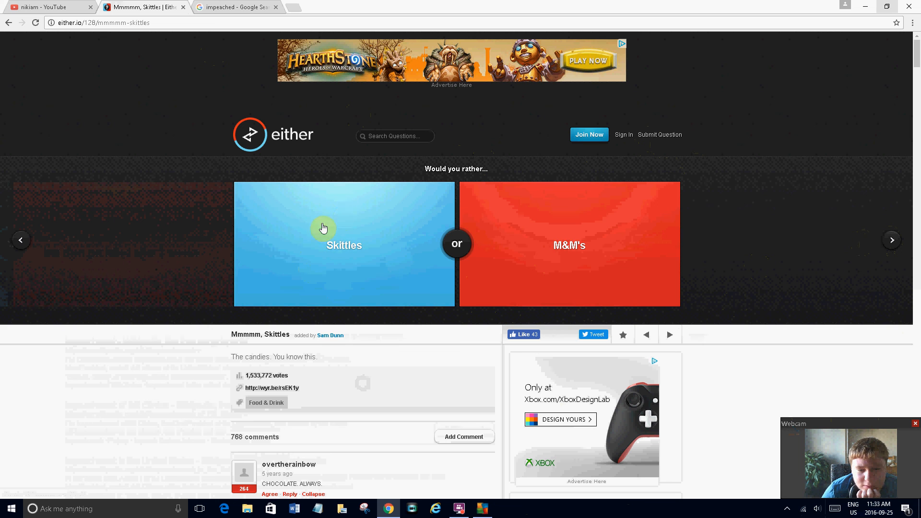
{"action": "left_click", "coordinate": [323, 227]}
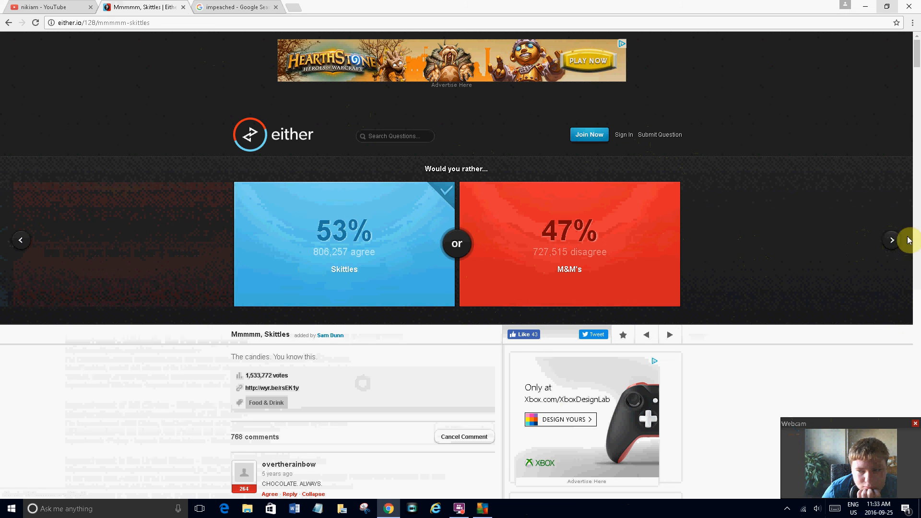
- Vote to live in a giant shoe over a giant peach (39% versus 57%)
{"action": "left_click", "coordinate": [891, 240]}
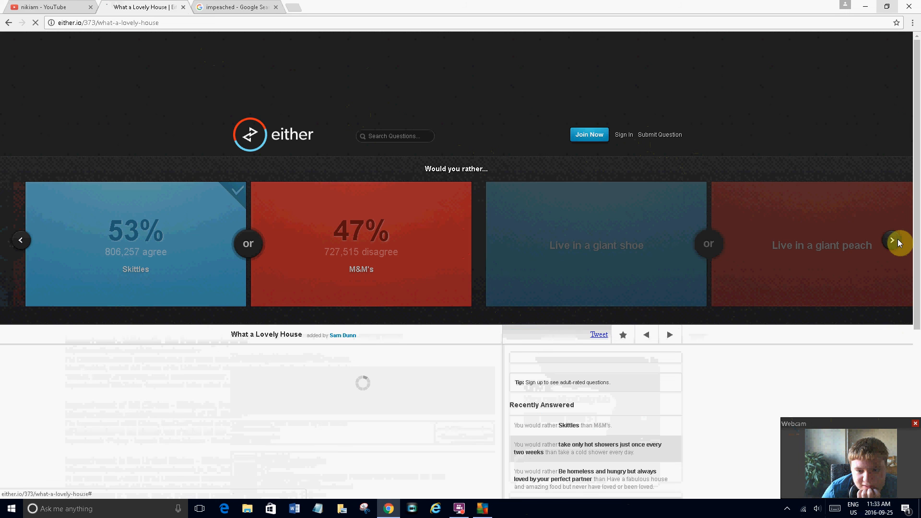
{"action": "left_click", "coordinate": [899, 243]}
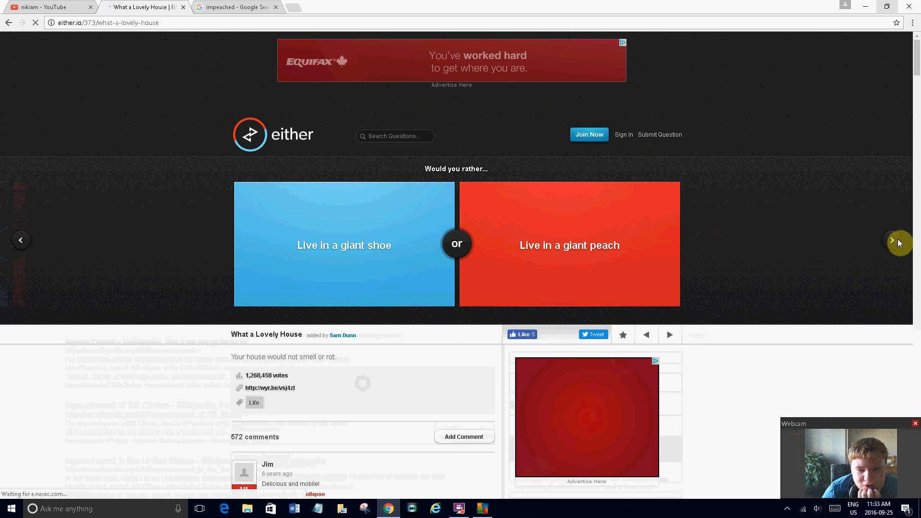
{"action": "left_click", "coordinate": [343, 245]}
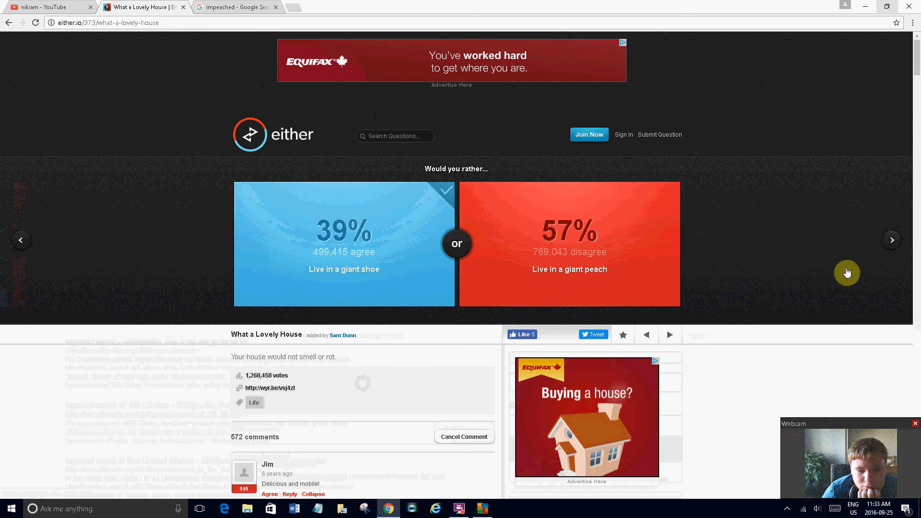
- Vote to listen to an entire Nickleback CD over the WNBA, revealing 63% versus 37%
{"action": "left_click", "coordinate": [891, 239]}
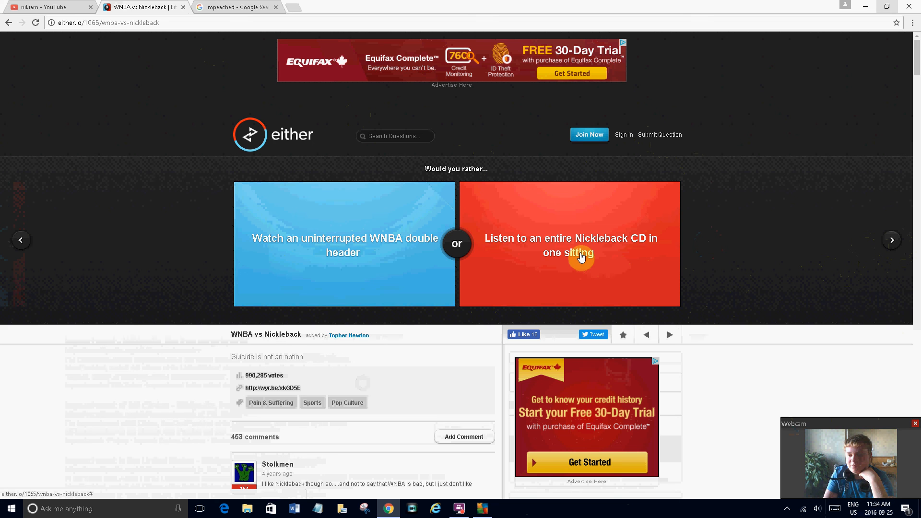
{"action": "left_click", "coordinate": [580, 258]}
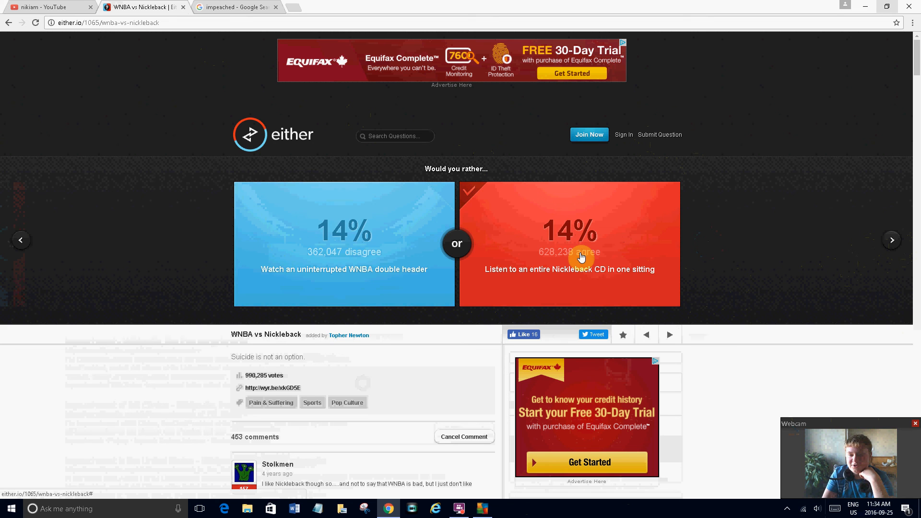
{"action": "left_click", "coordinate": [568, 259]}
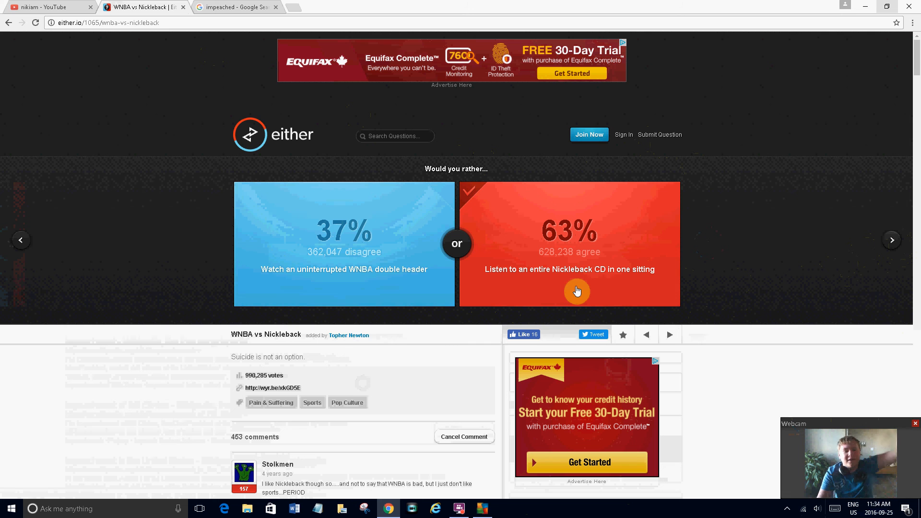
{"action": "mouse_move", "coordinate": [539, 212]}
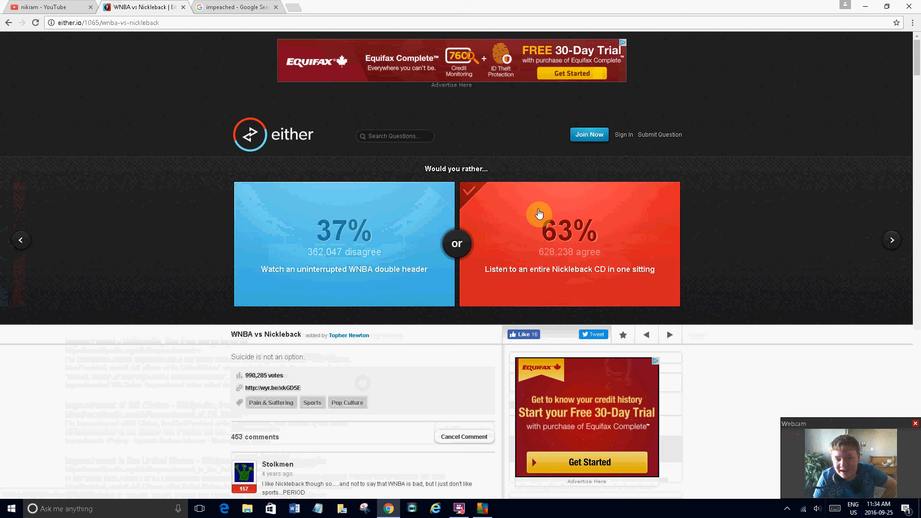
{"action": "mouse_move", "coordinate": [399, 104]}
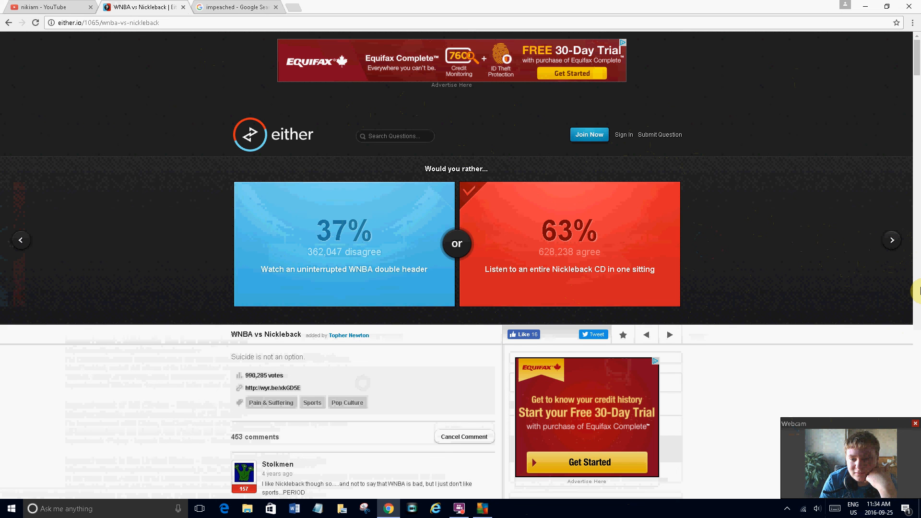
{"action": "mouse_move", "coordinate": [607, 276]}
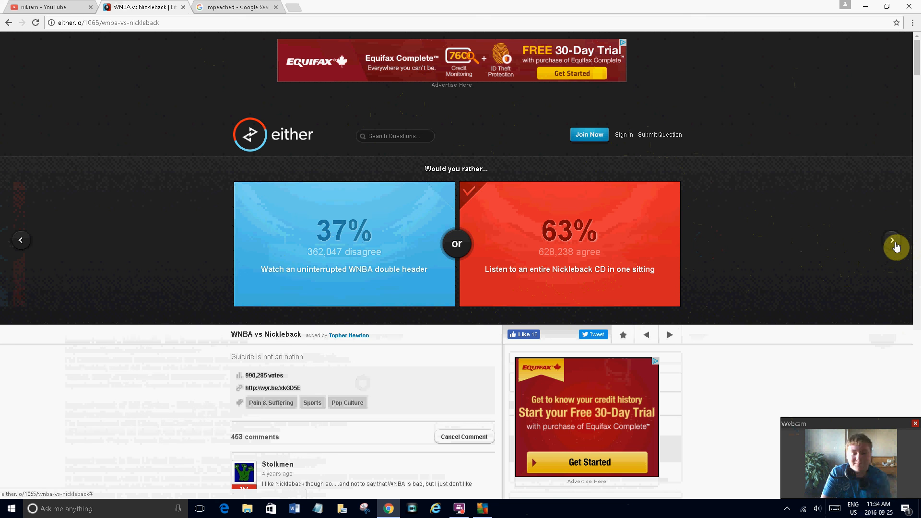
{"action": "left_click", "coordinate": [896, 241]}
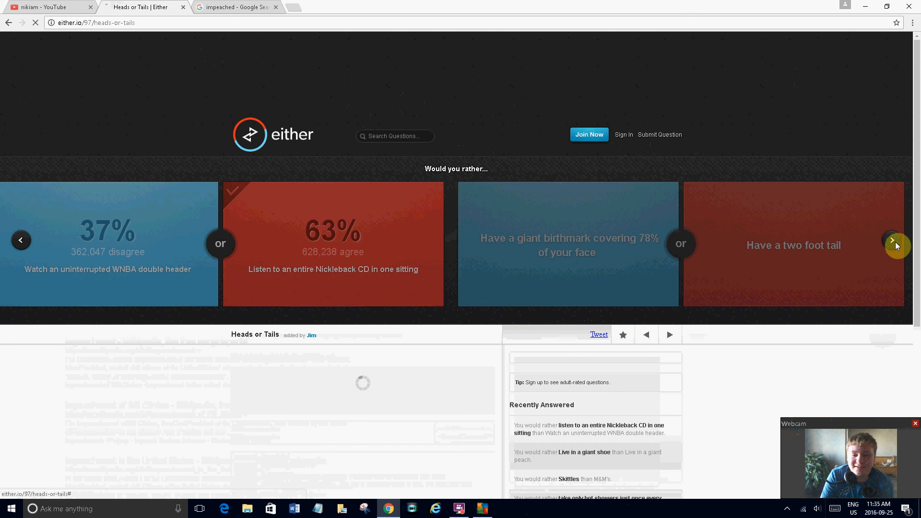
{"action": "left_click", "coordinate": [897, 246]}
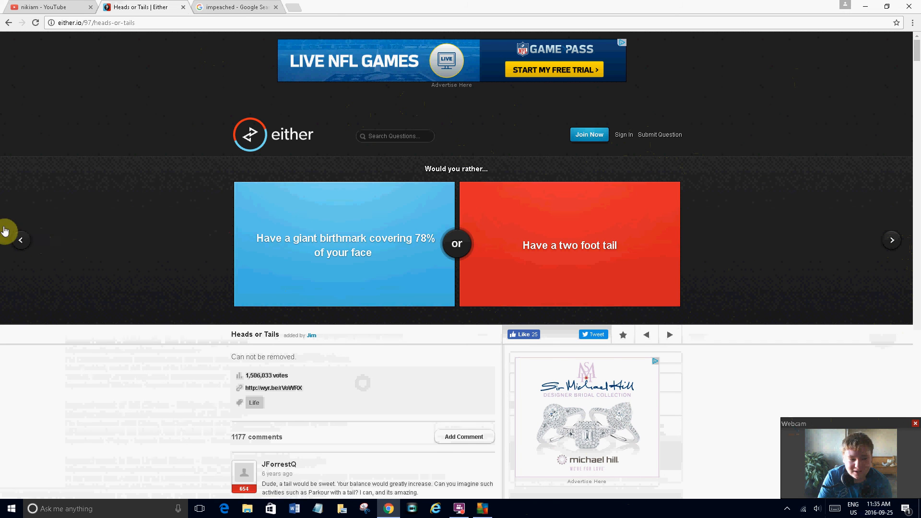
{"action": "left_click", "coordinate": [21, 240]}
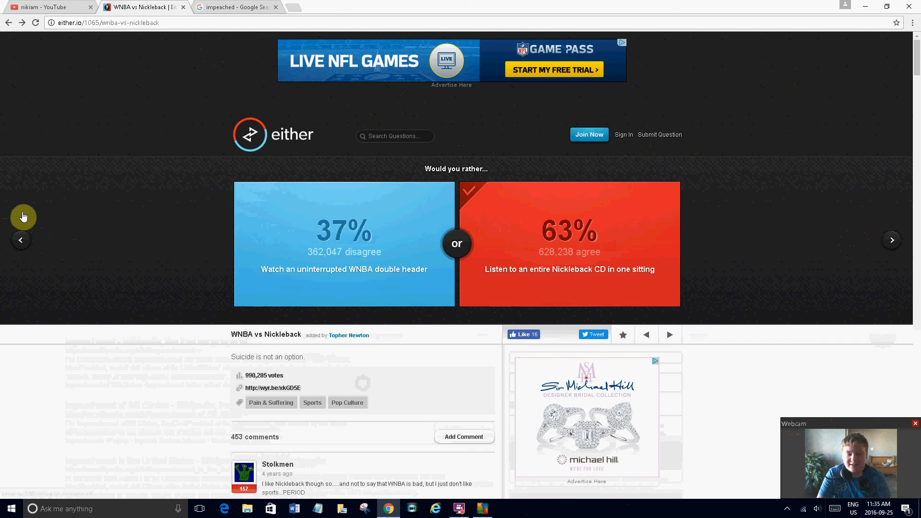